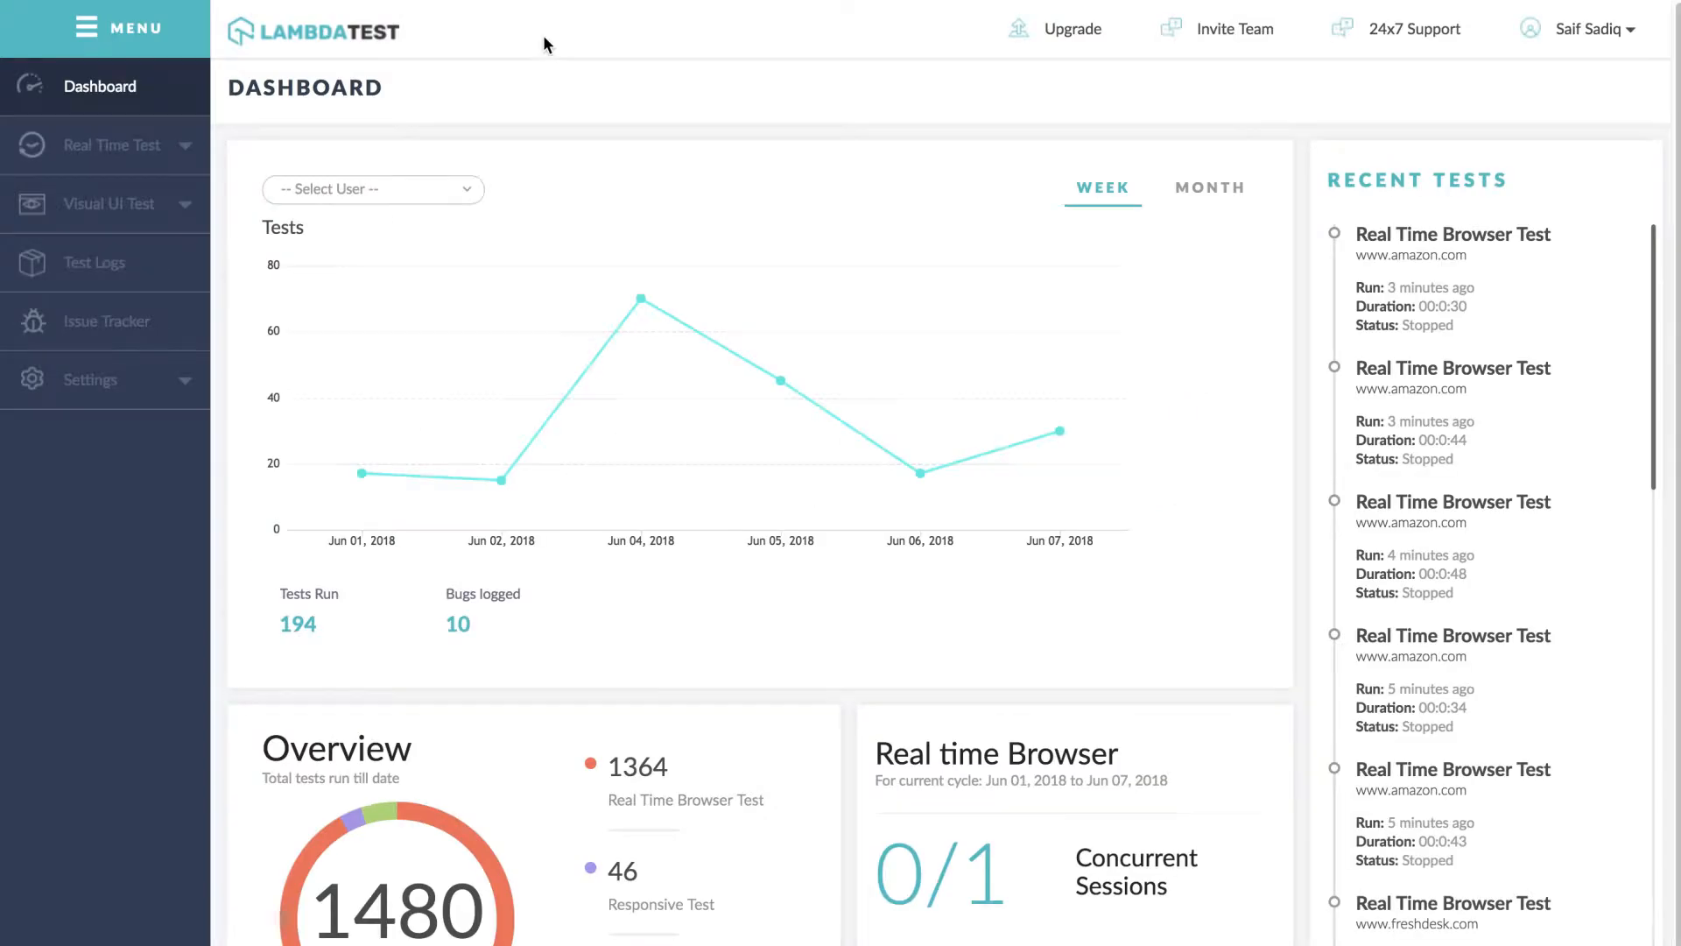
mouse_move(134, 659)
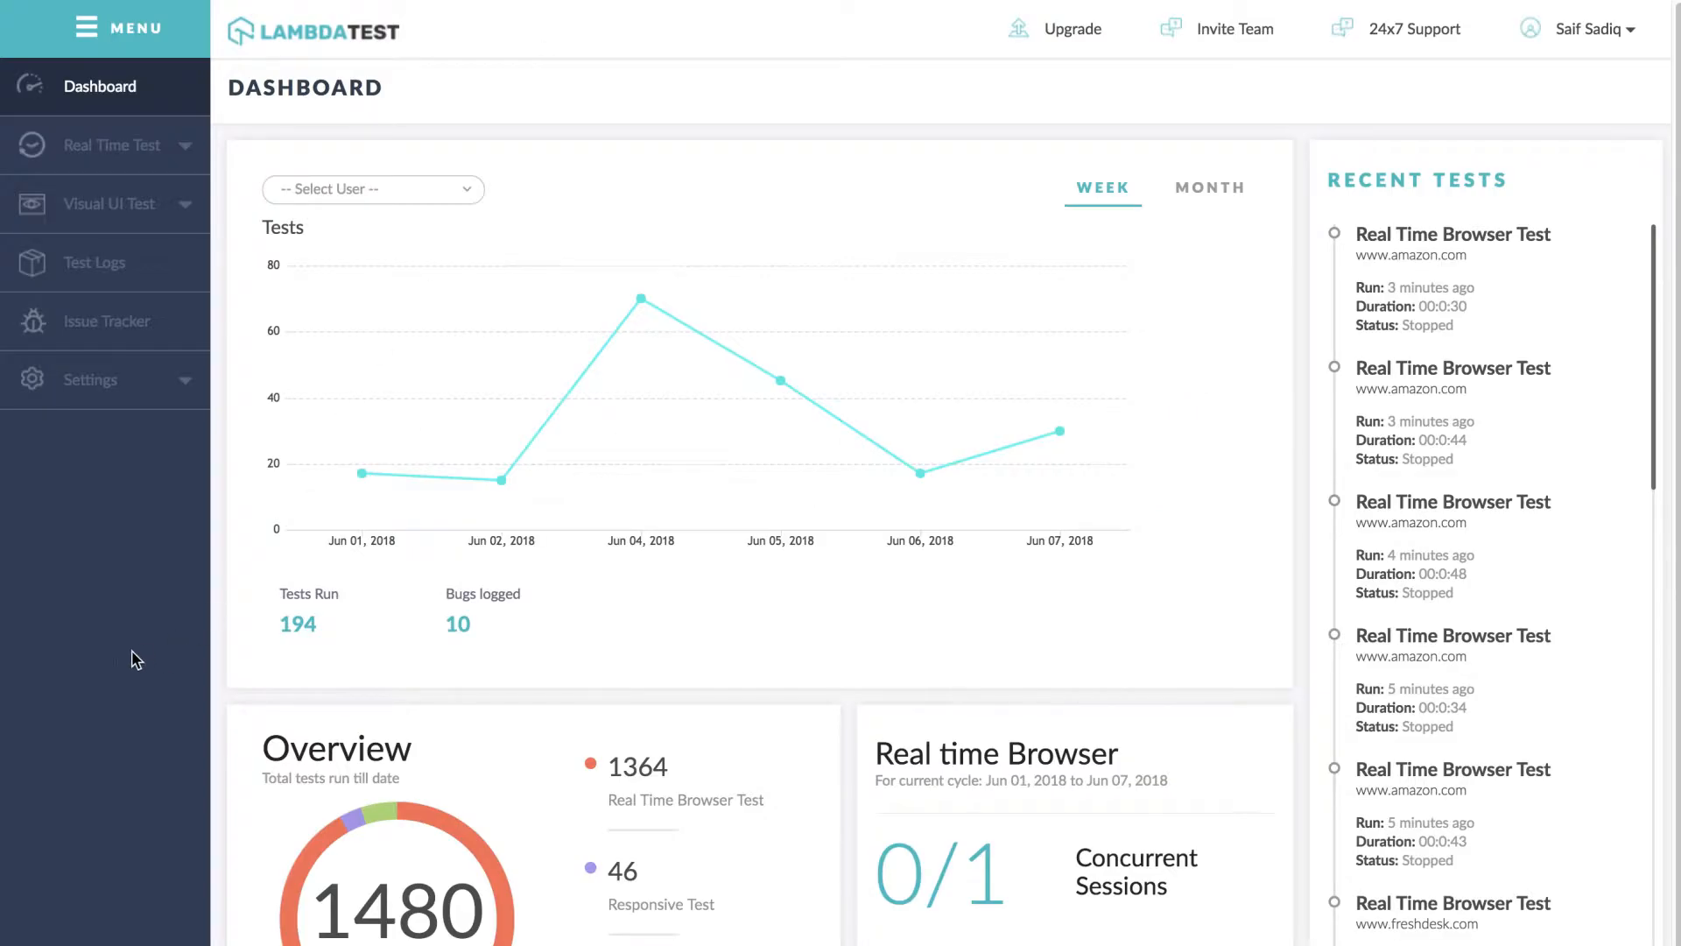
mouse_move(81, 448)
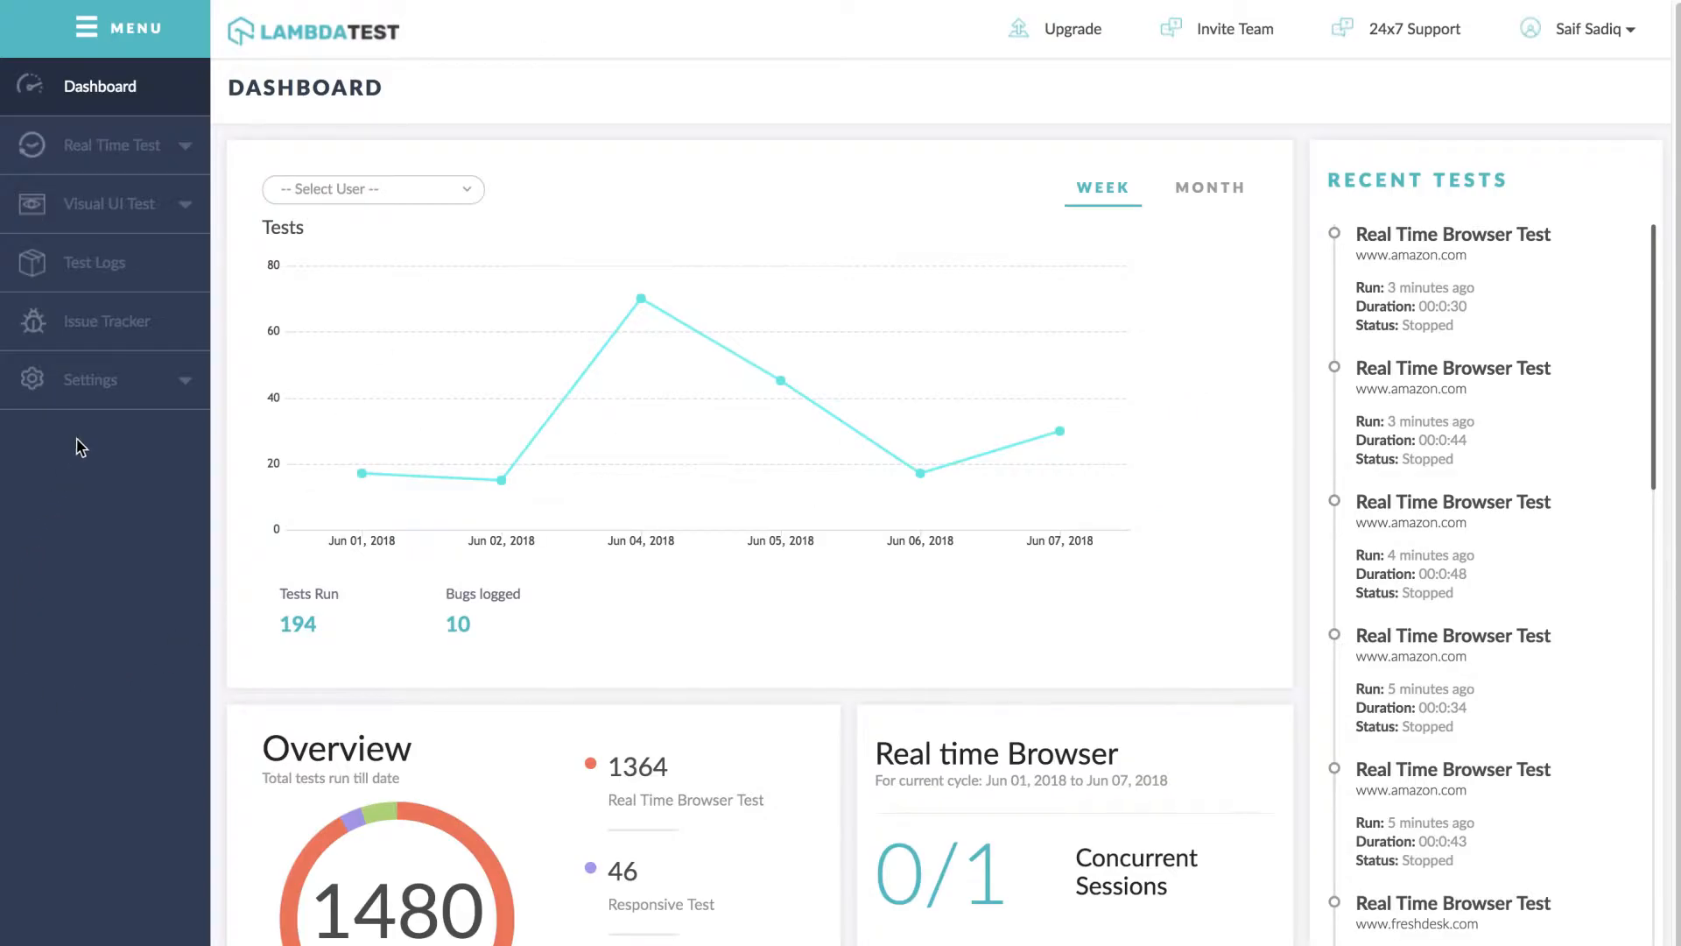
Step: Go to the Integrations page under Settings listing the issue-push plugins
click(90, 378)
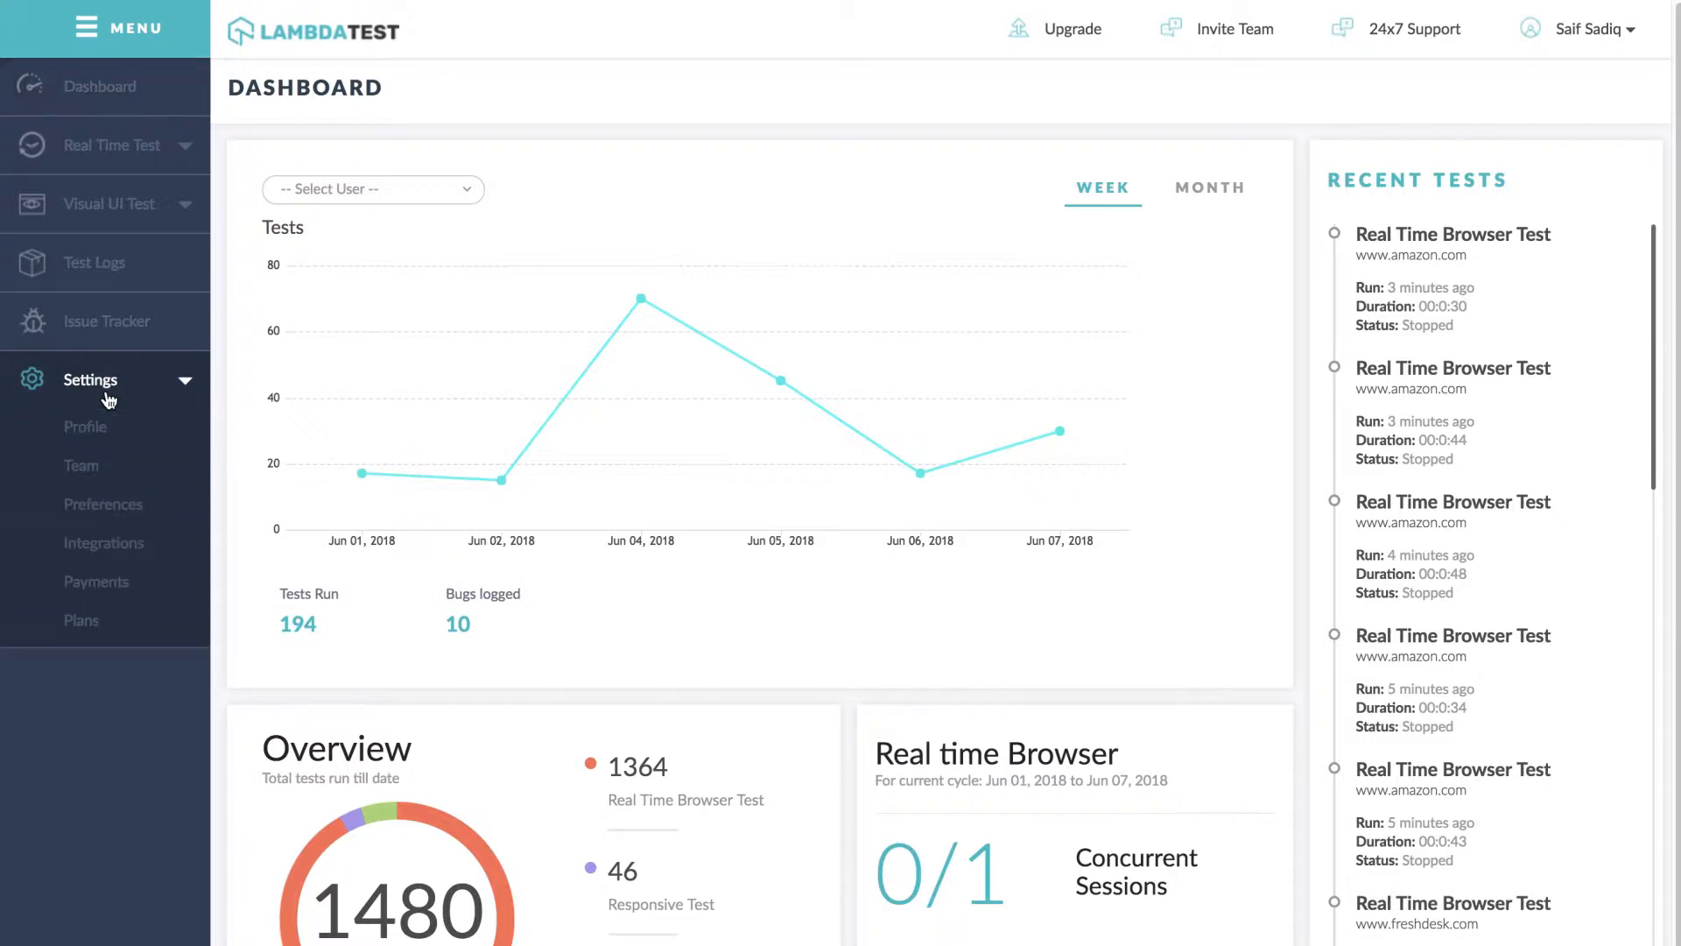
click(105, 543)
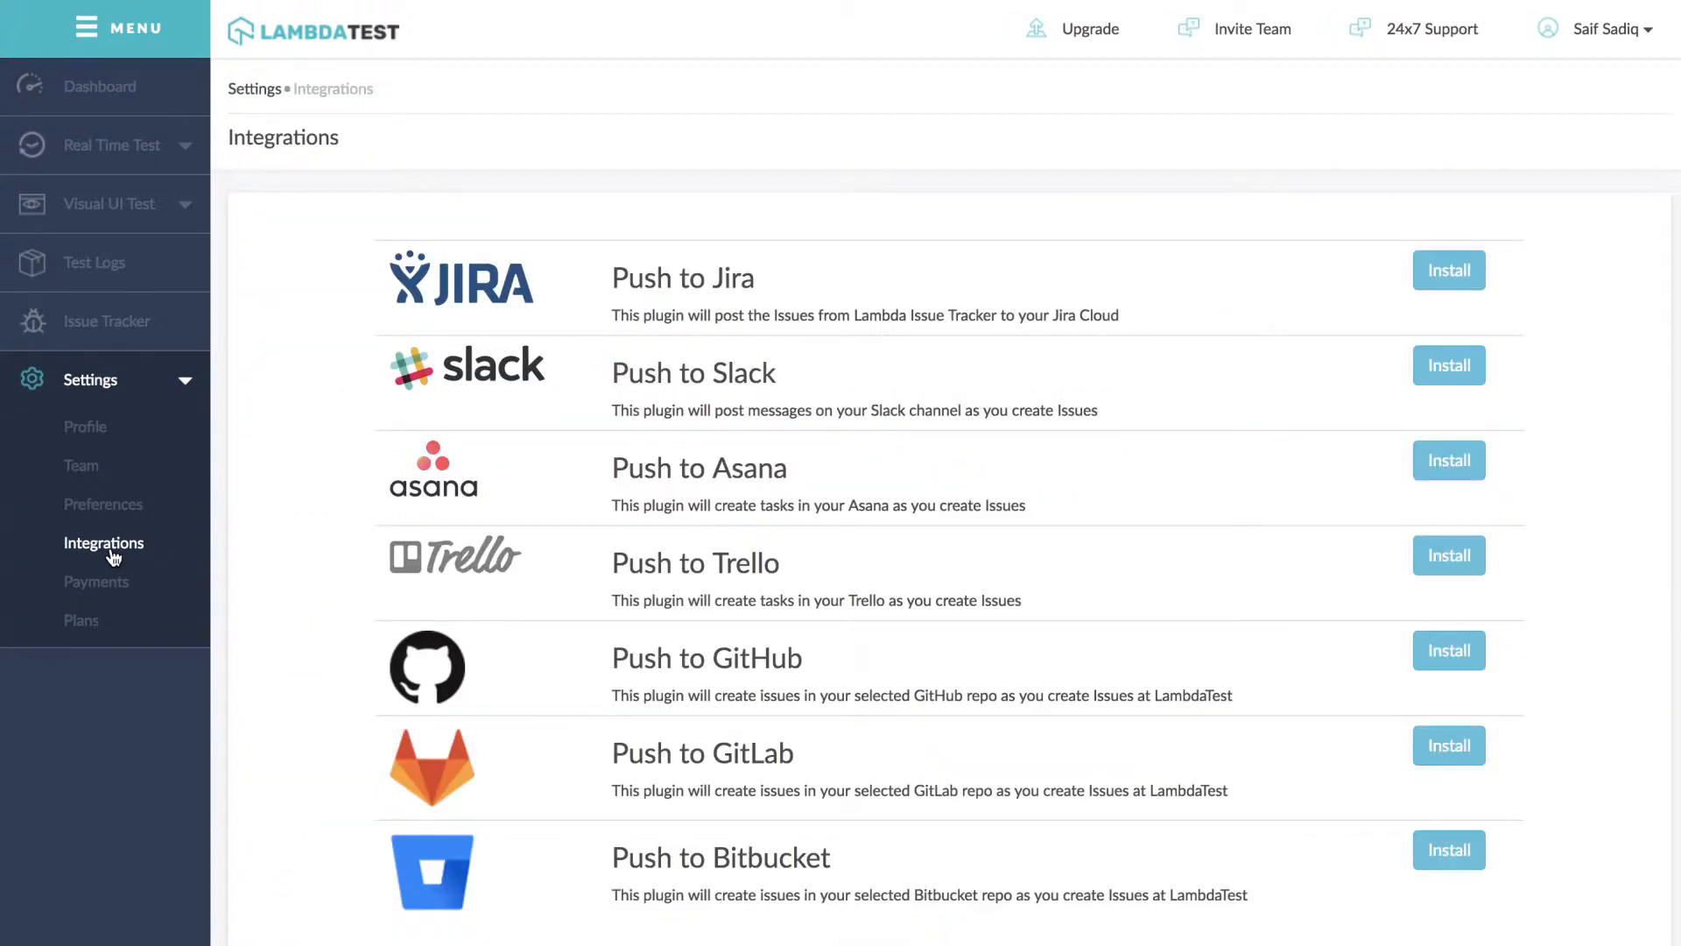
mouse_move(1447, 649)
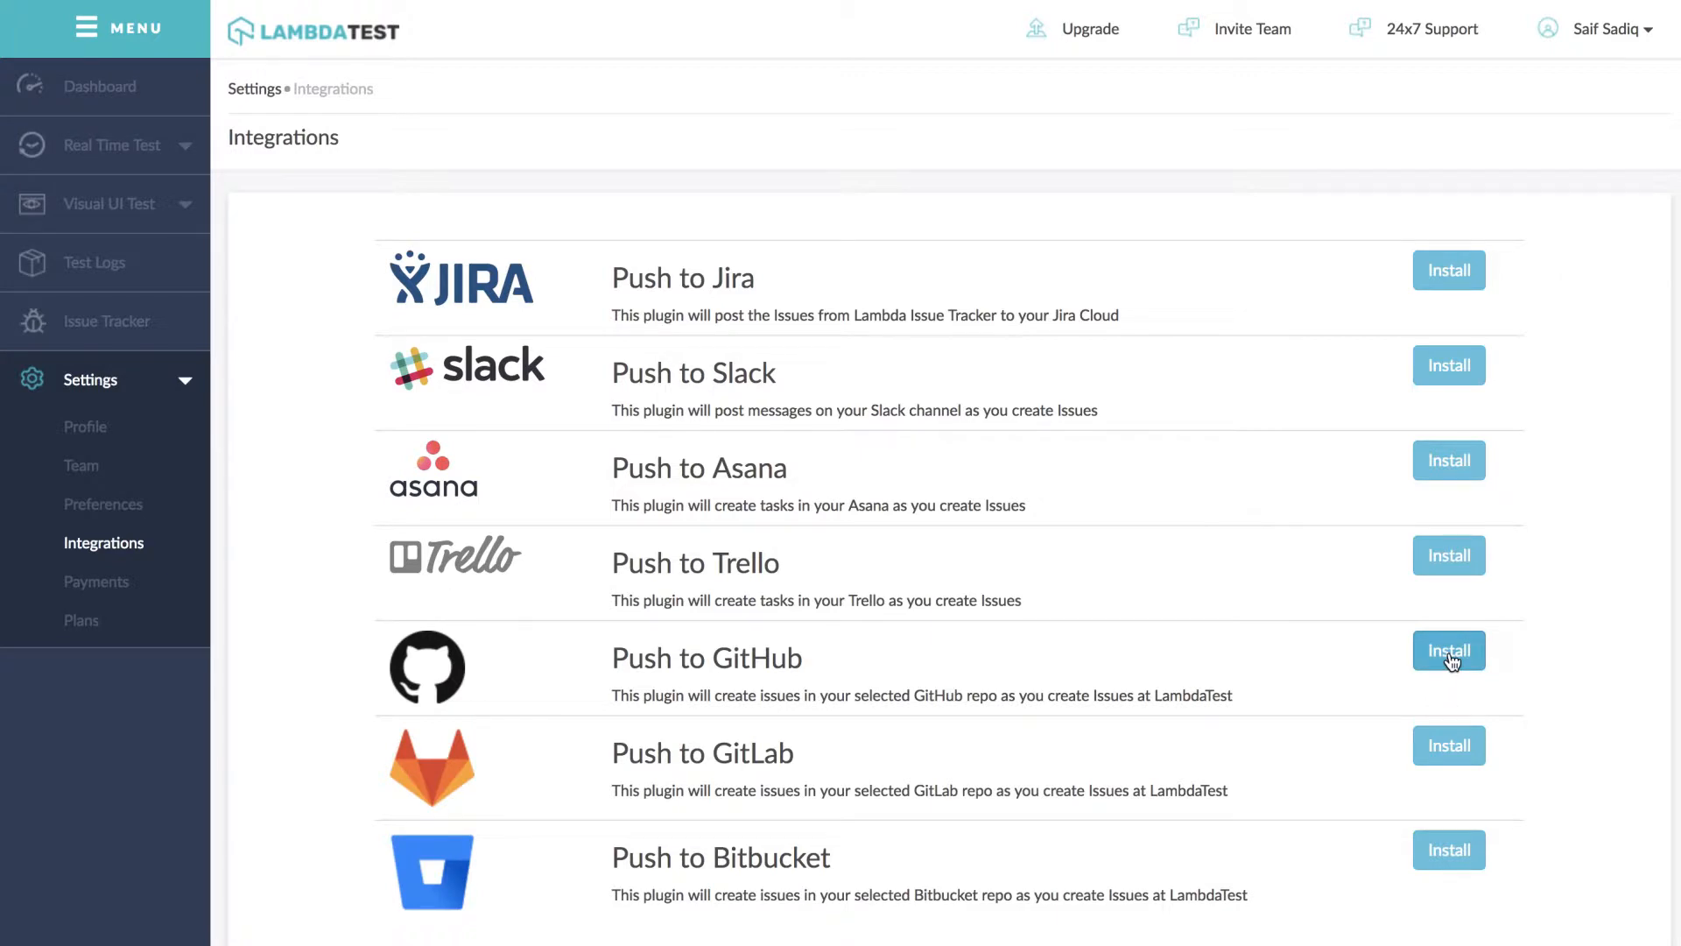
Step: Install Push to GitHub and continue with Via OAuth as the authentication method
click(1448, 650)
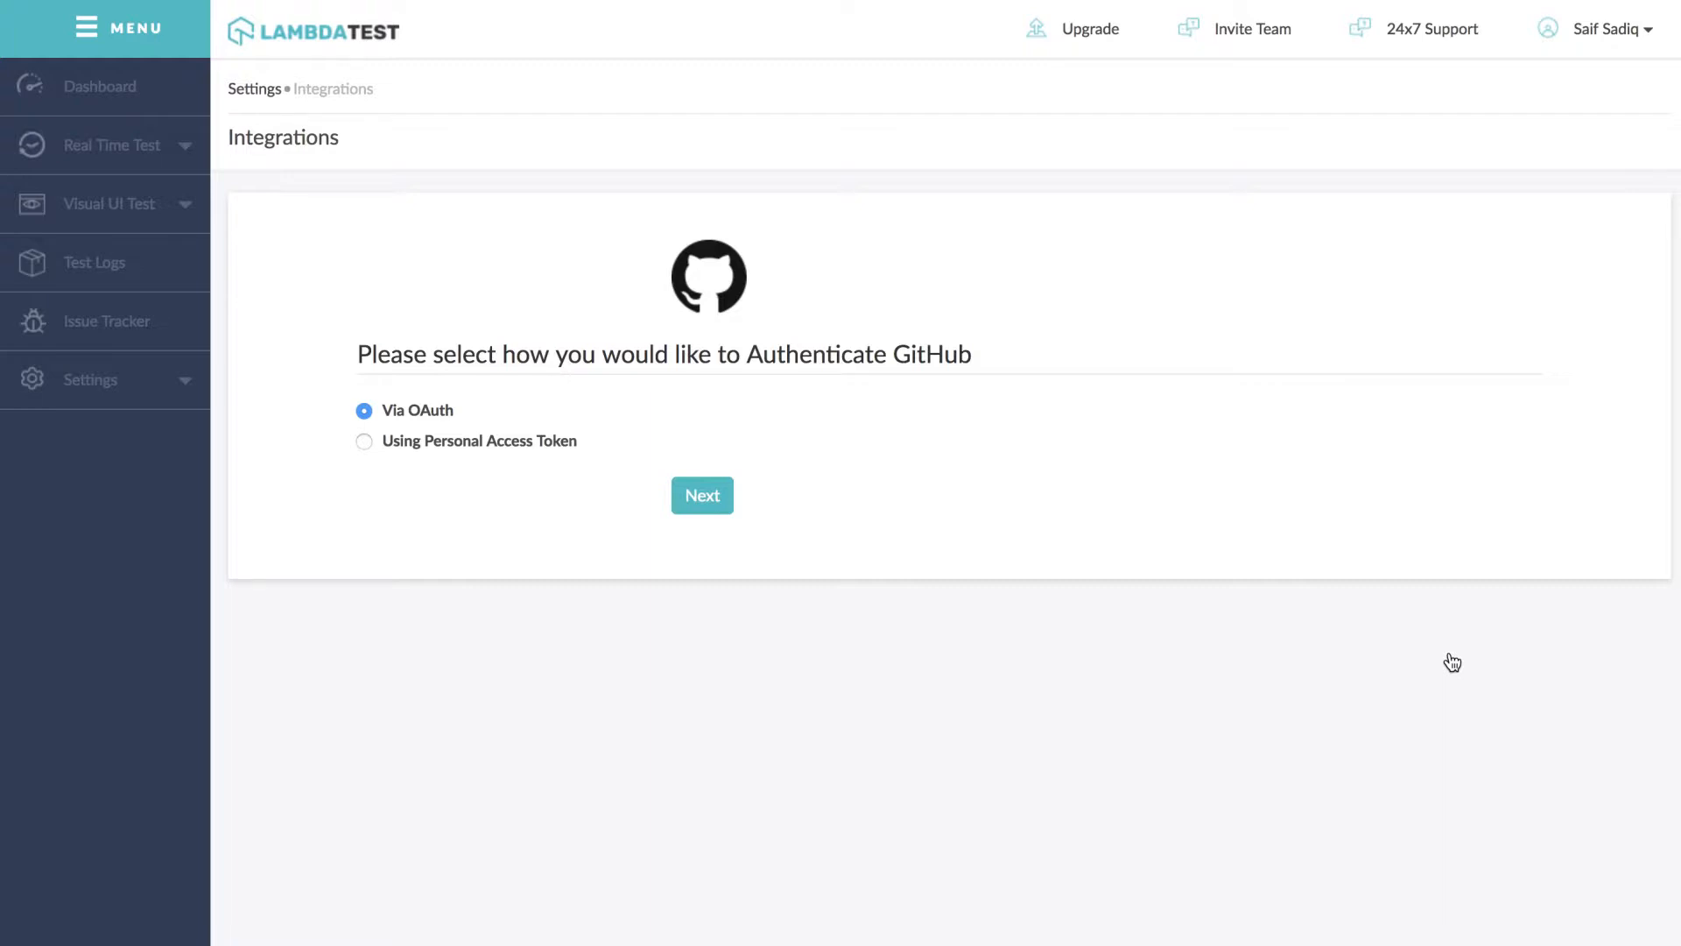
mouse_move(411, 569)
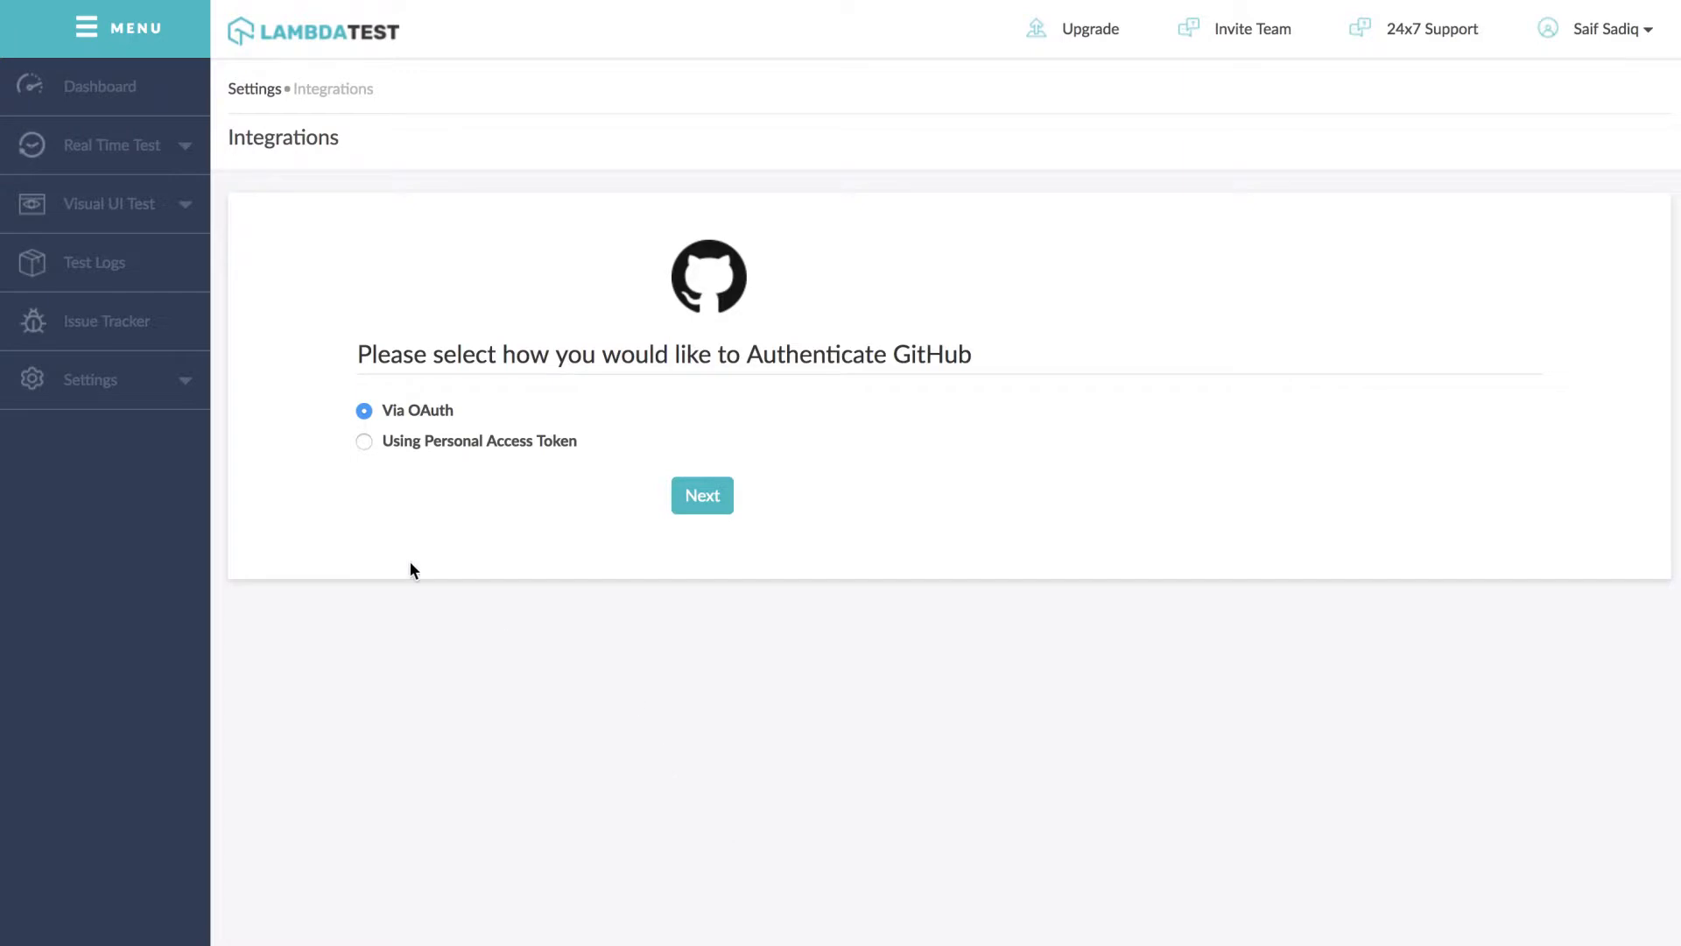
click(364, 440)
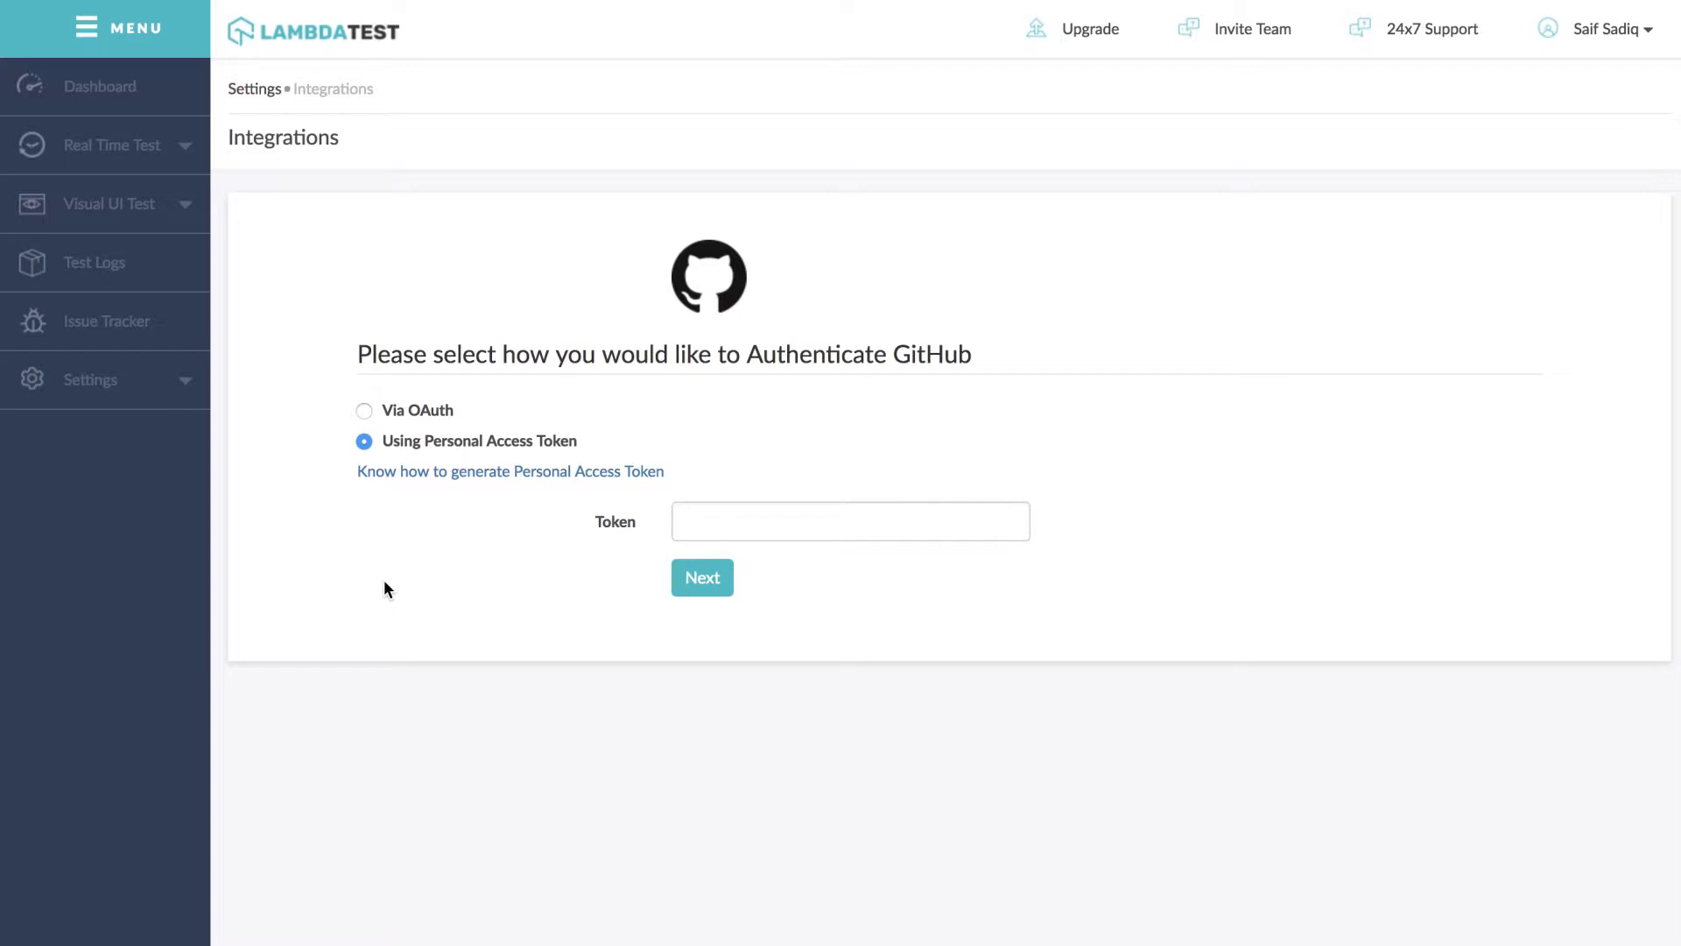
mouse_move(368, 418)
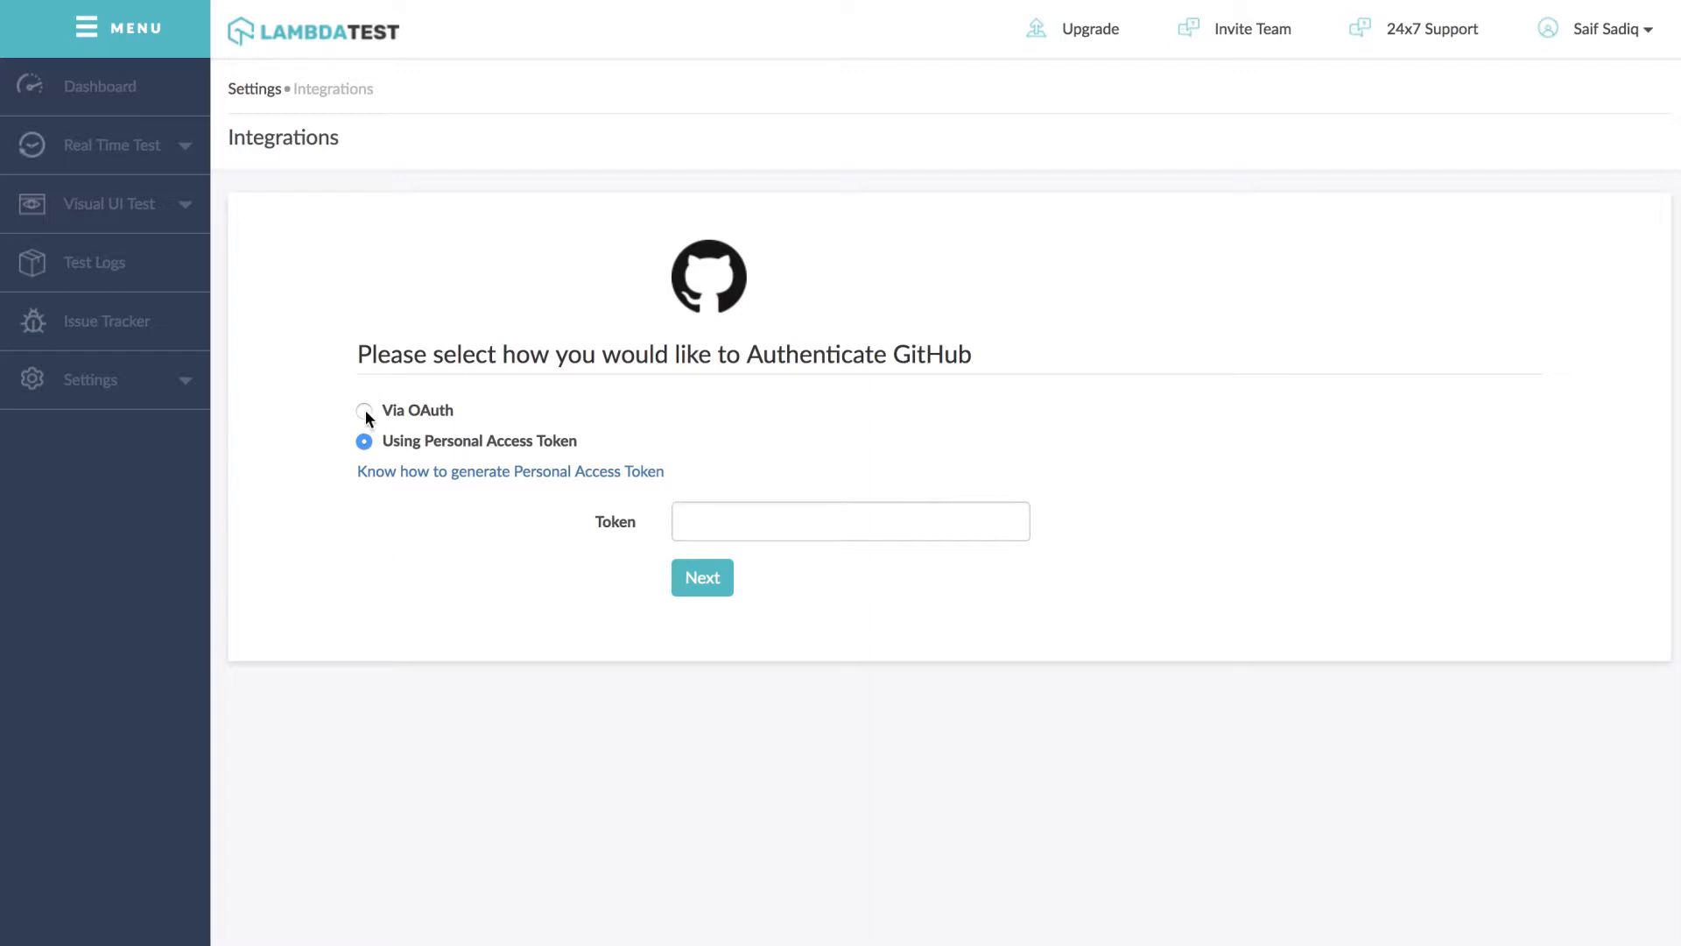
click(364, 409)
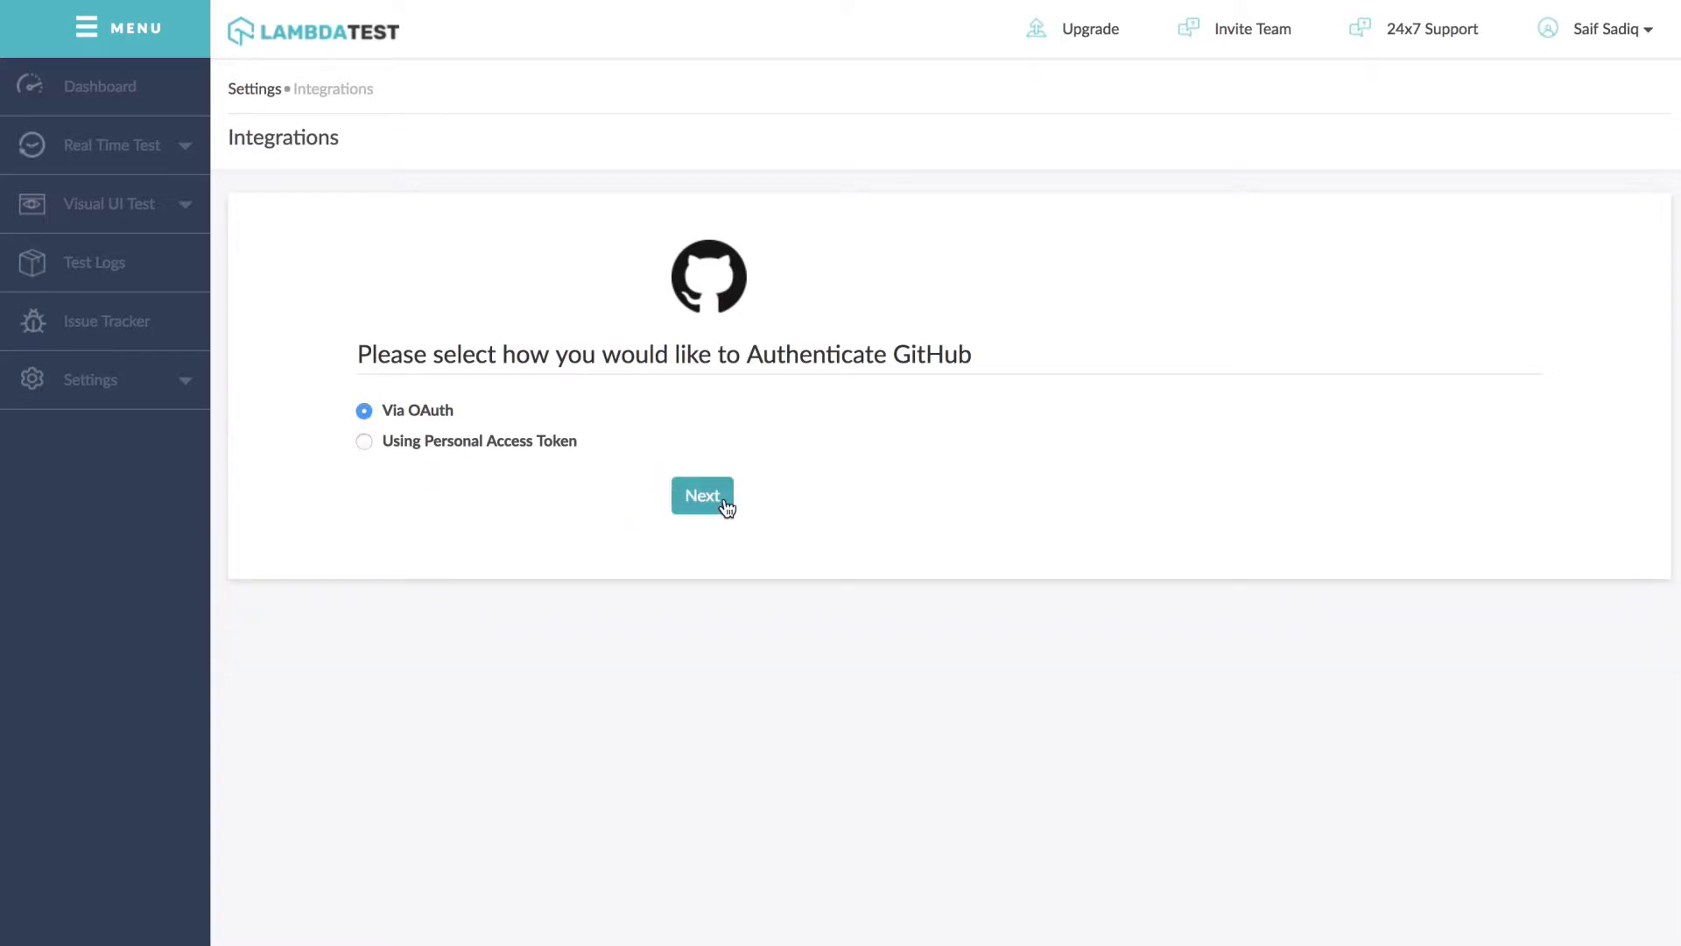
click(703, 496)
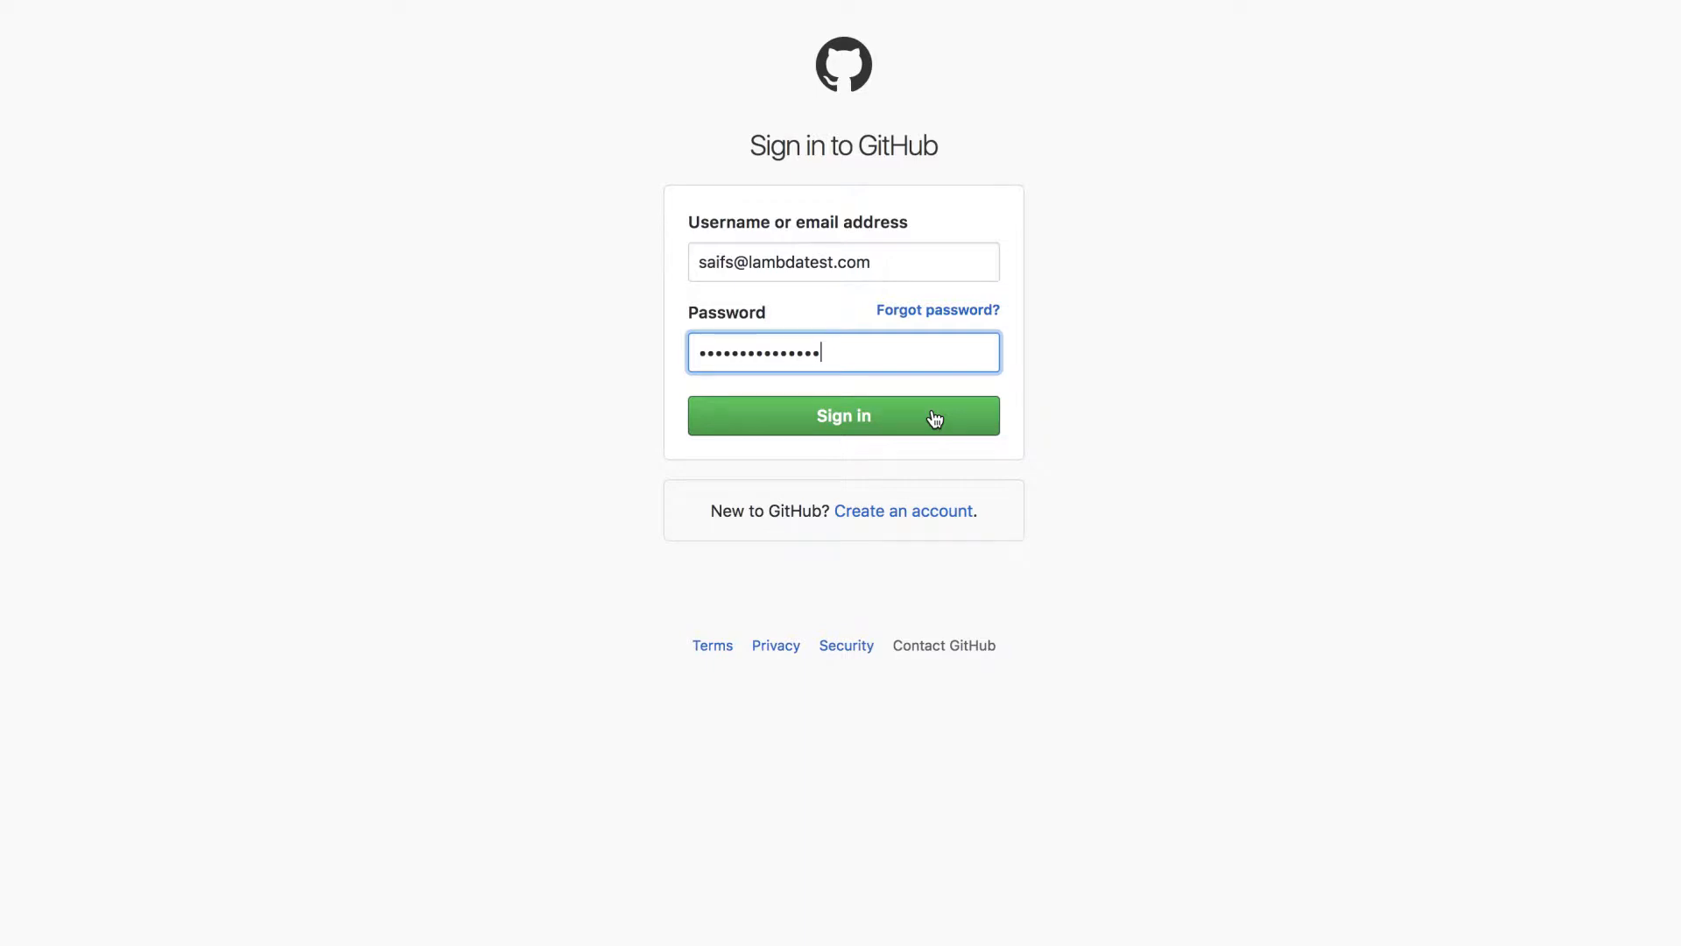
Step: Sign in to the GitHub account with the entered username and password
click(844, 416)
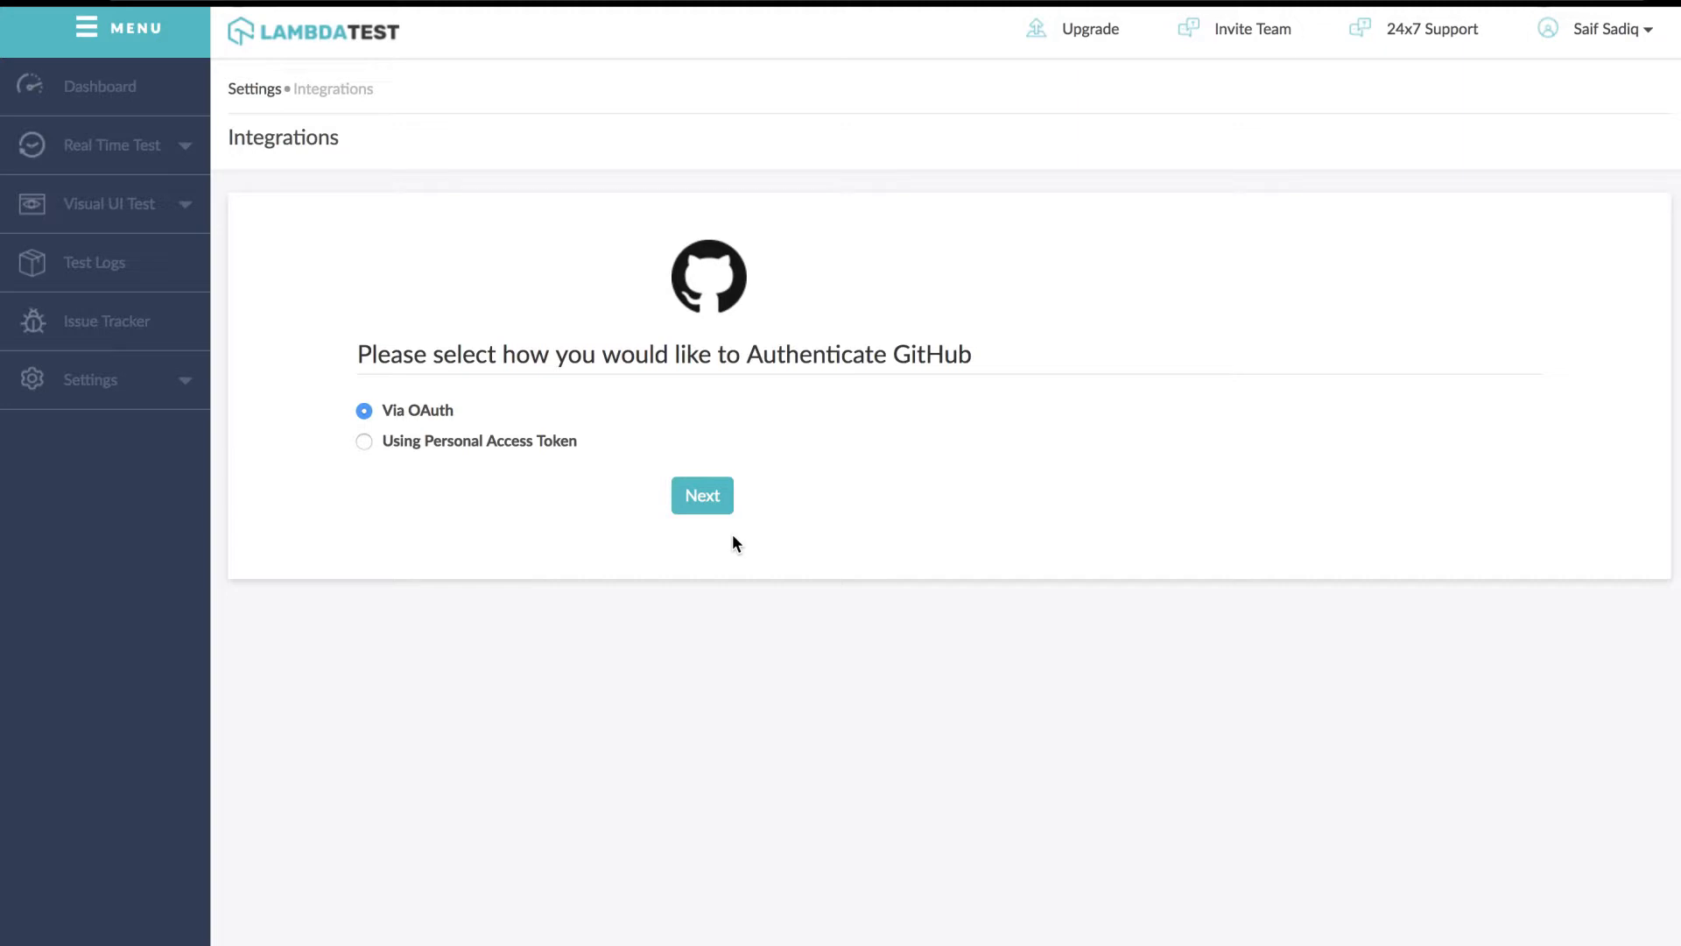
mouse_move(444, 446)
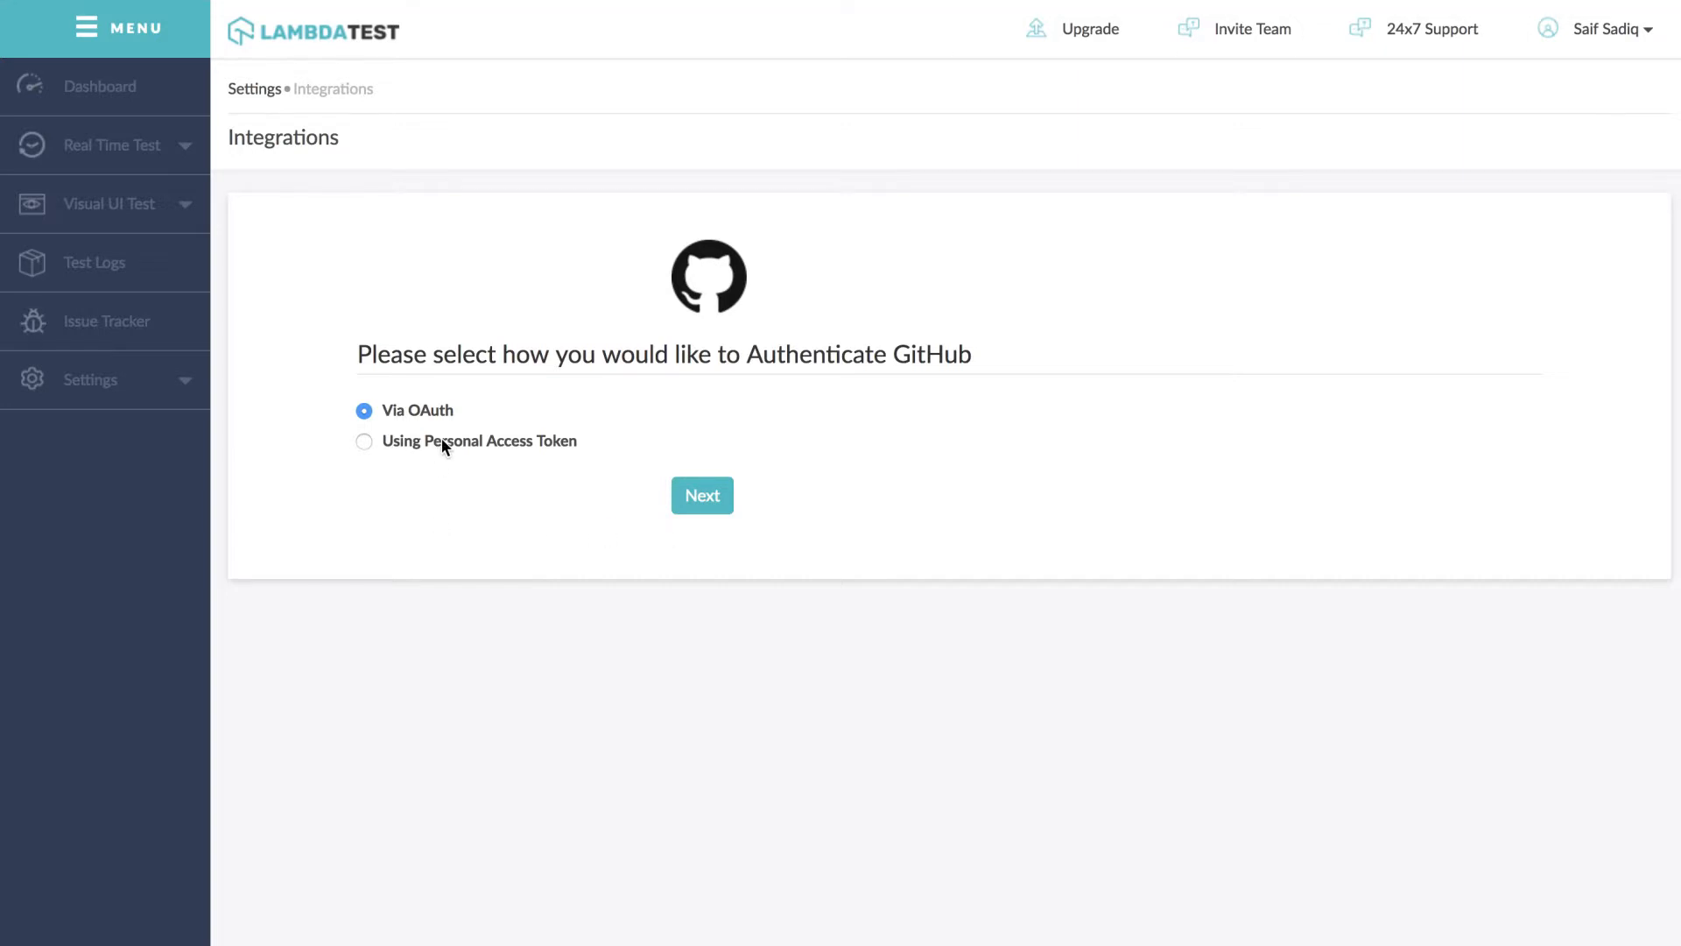
click(364, 441)
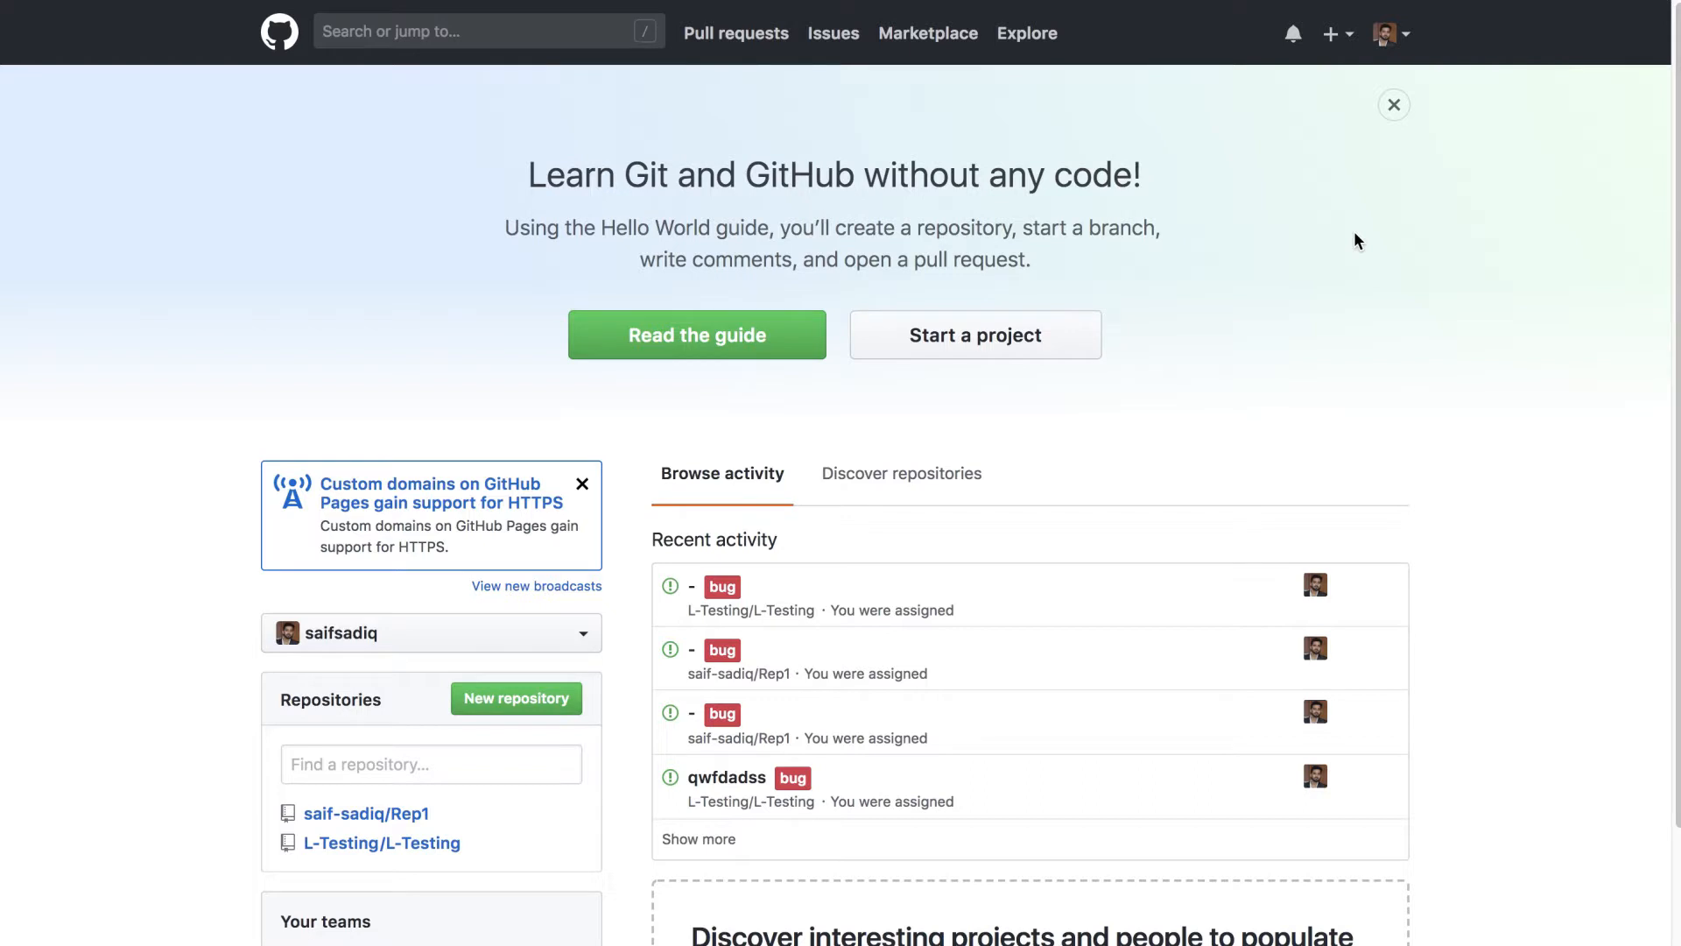
Step: Reach the Personal access tokens list via the account's Developer settings
click(1384, 33)
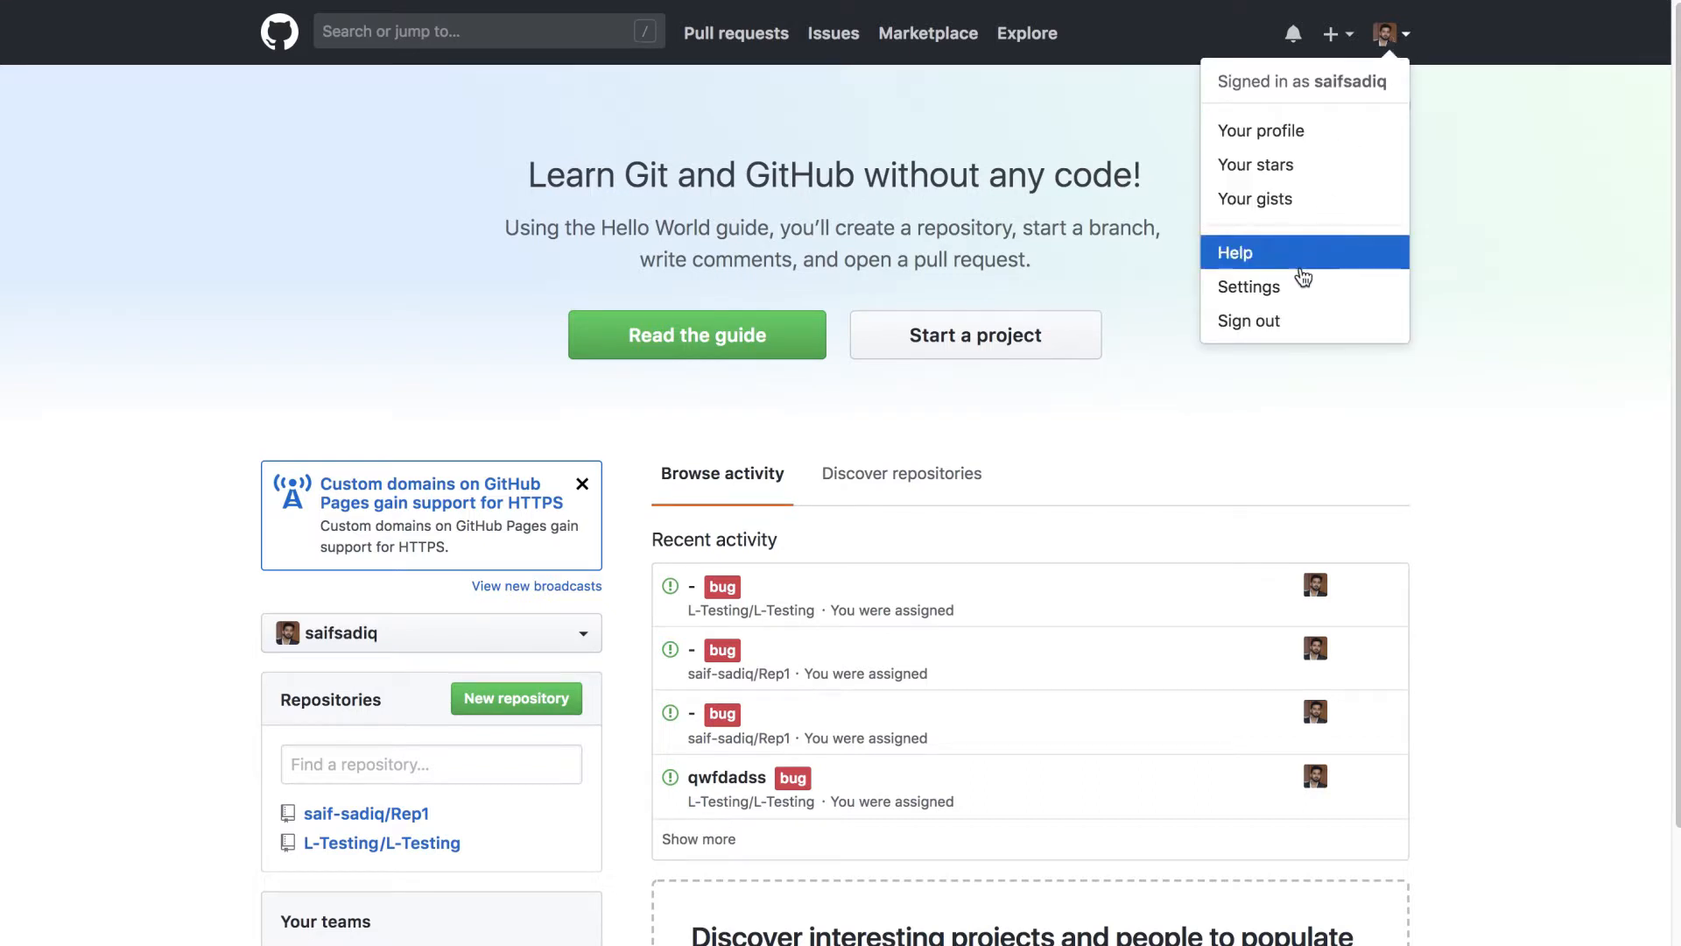
click(1247, 286)
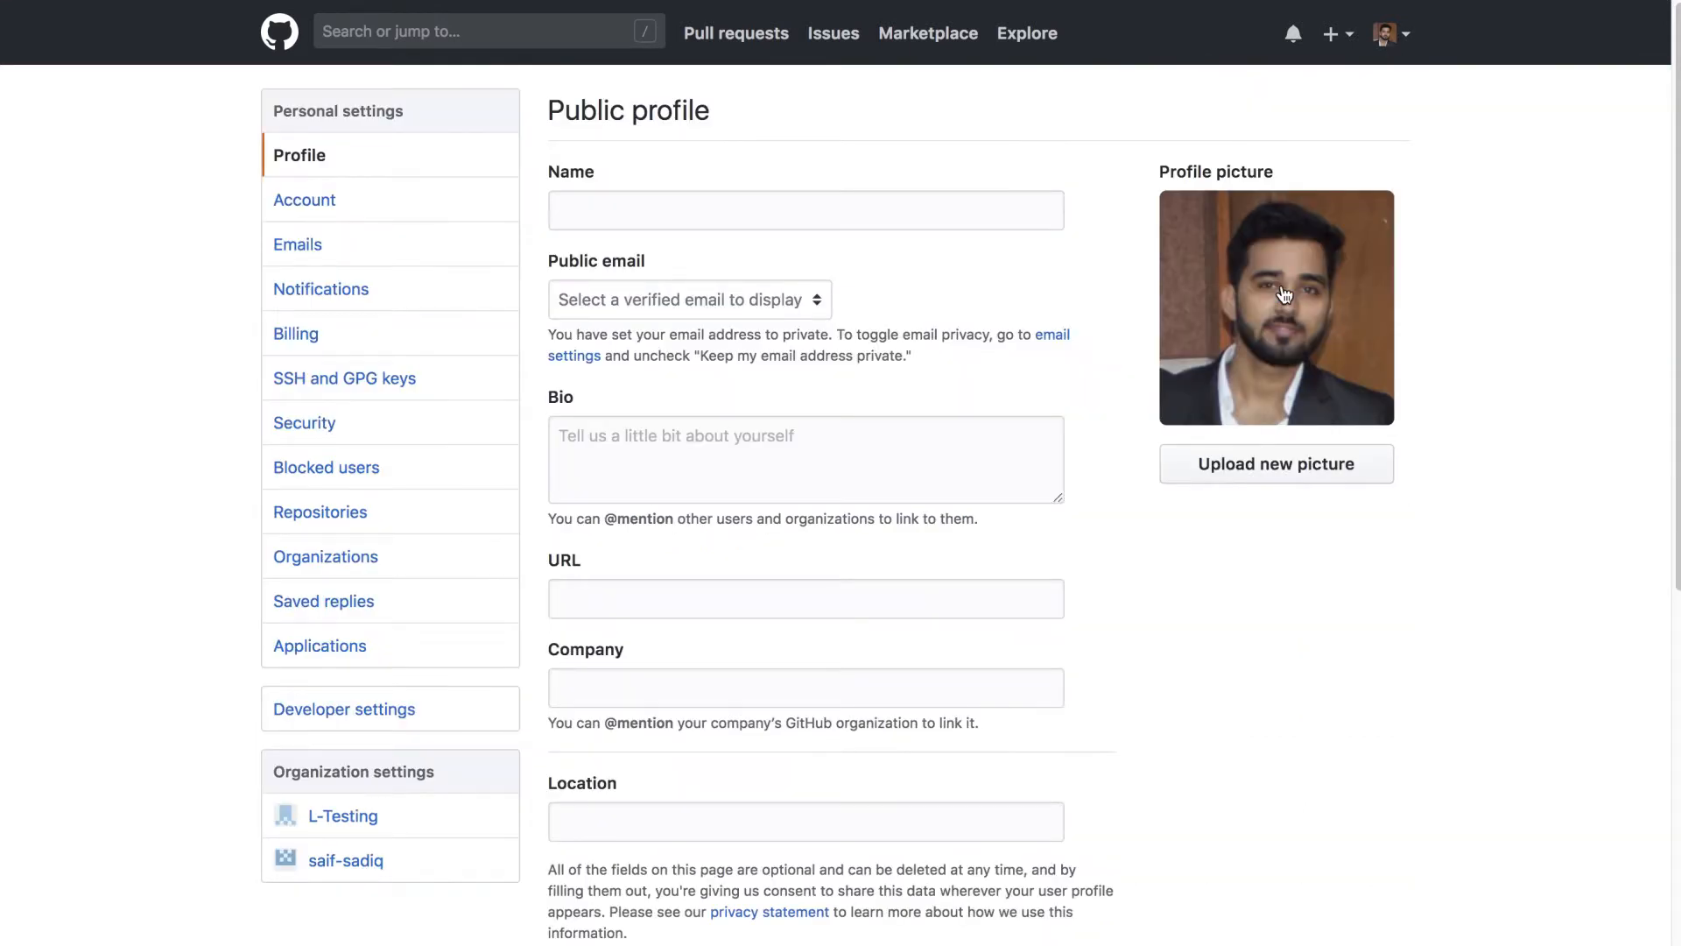
mouse_move(318, 750)
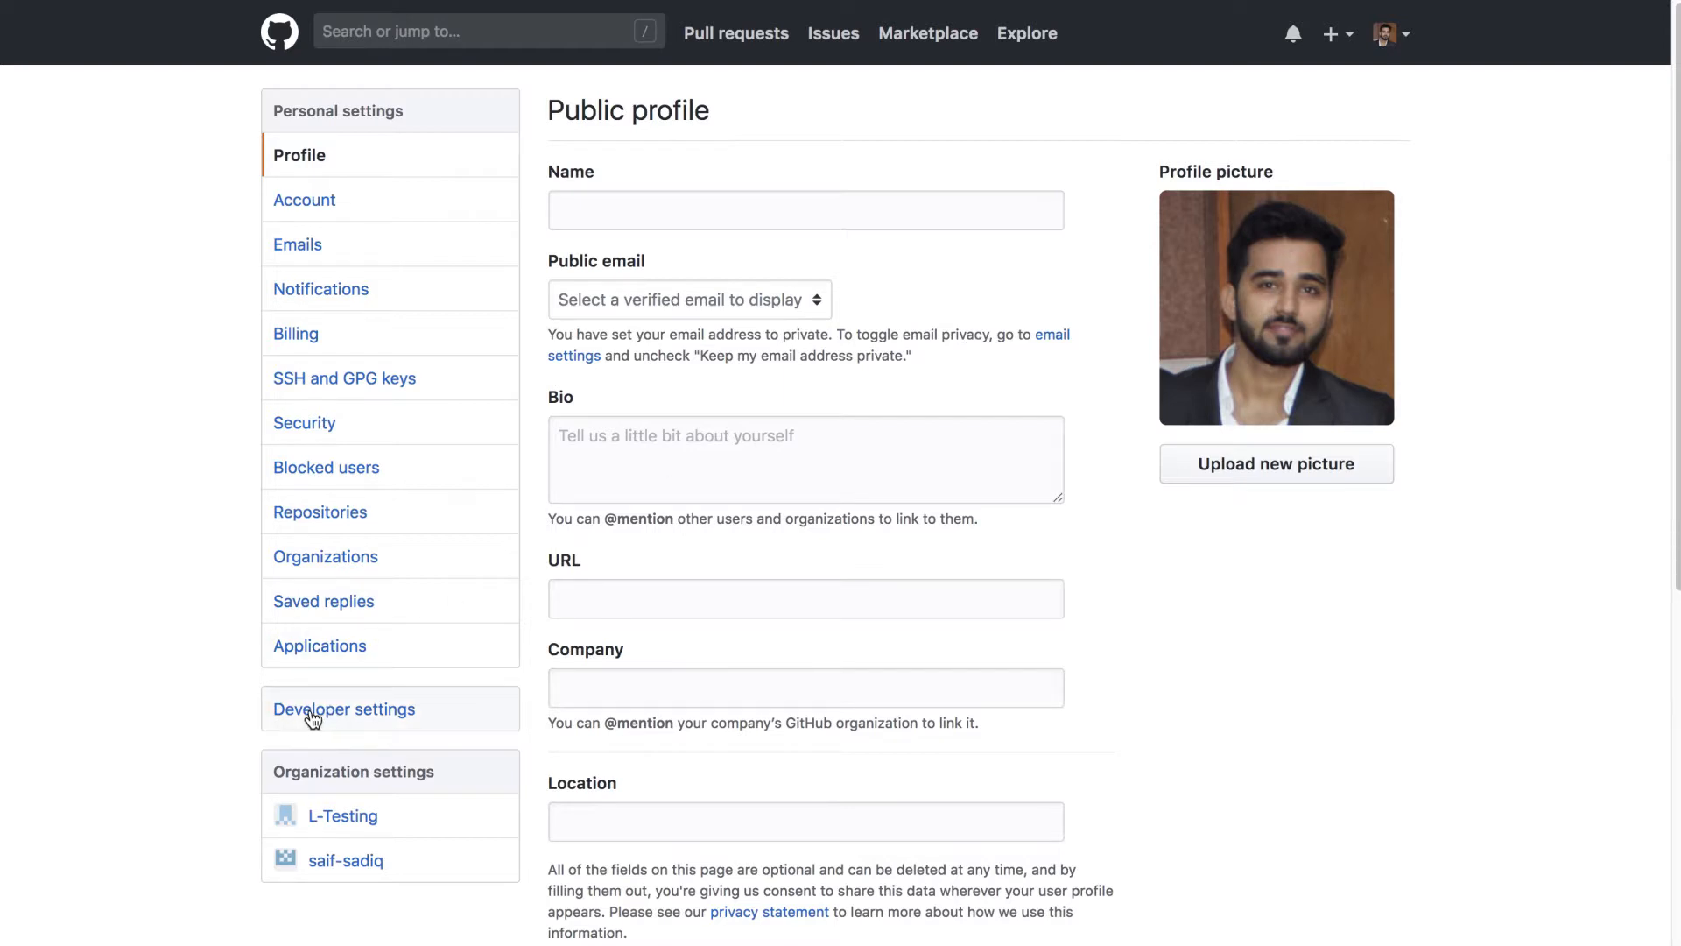
click(344, 708)
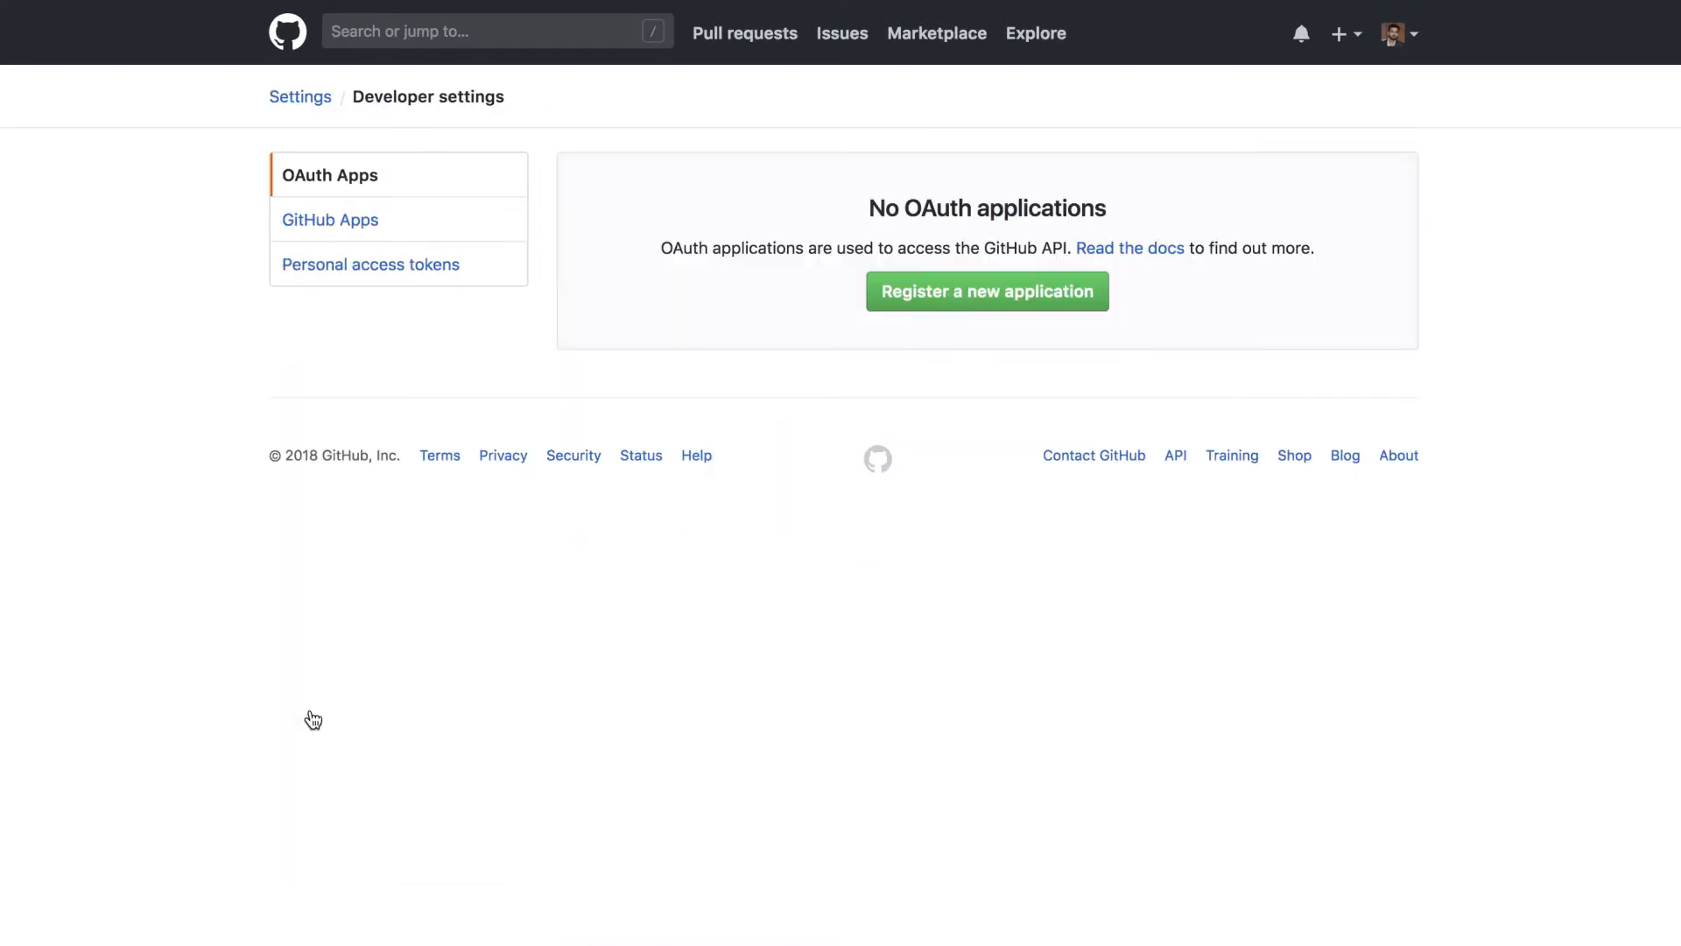
mouse_move(516, 301)
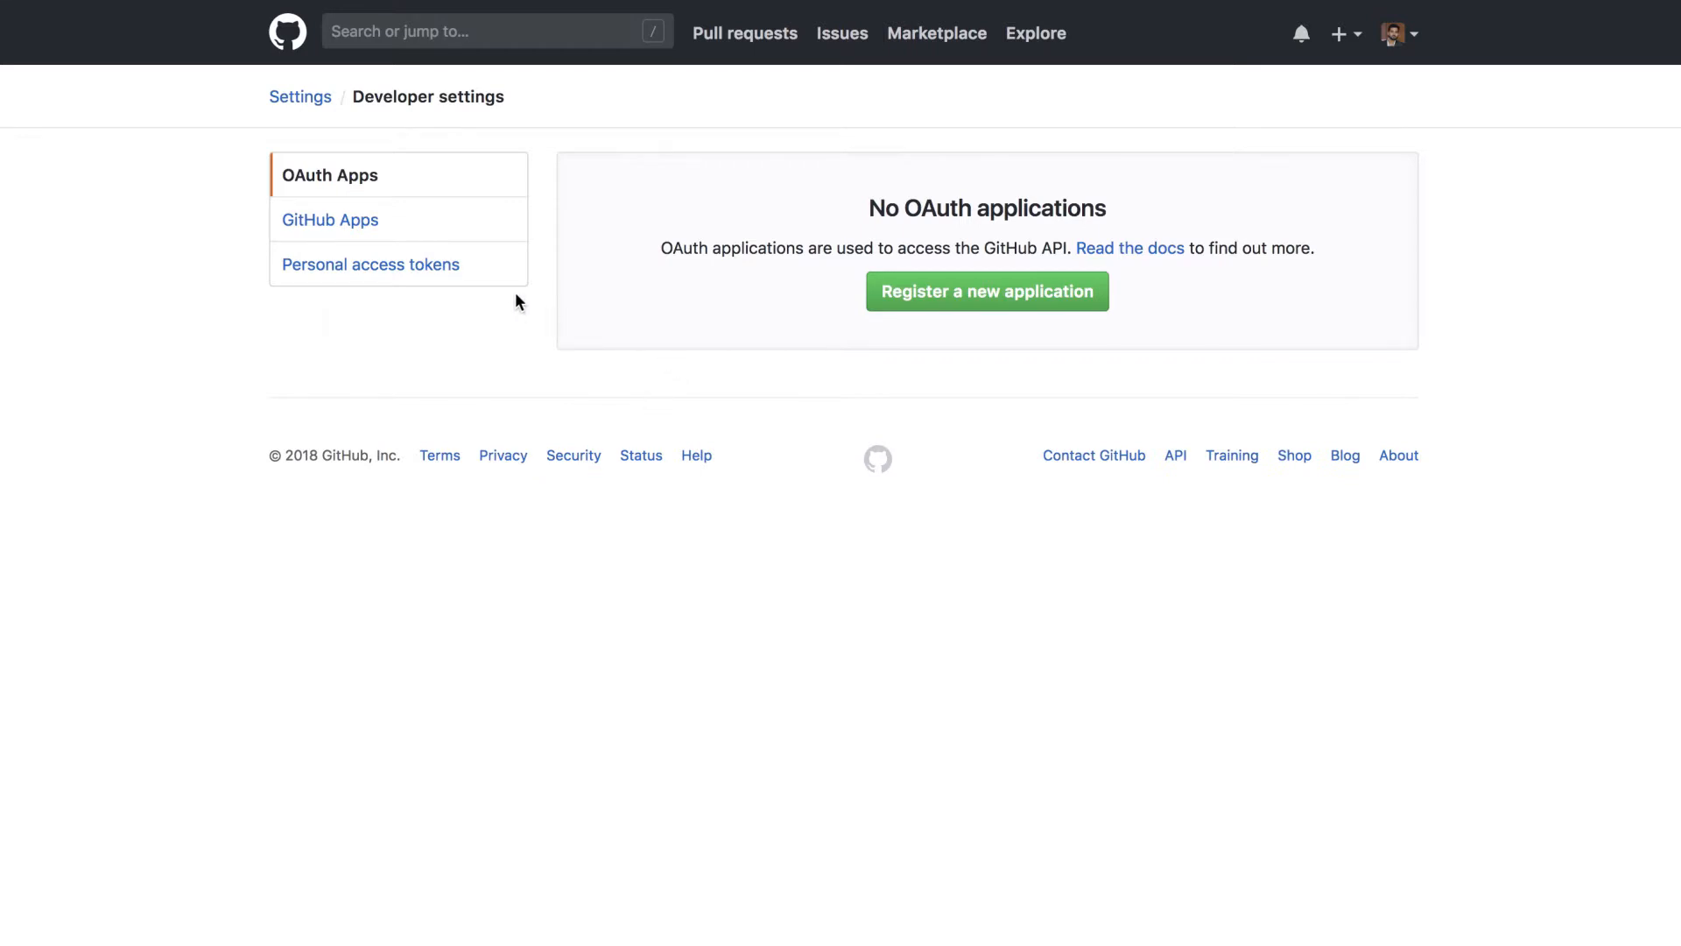
click(369, 263)
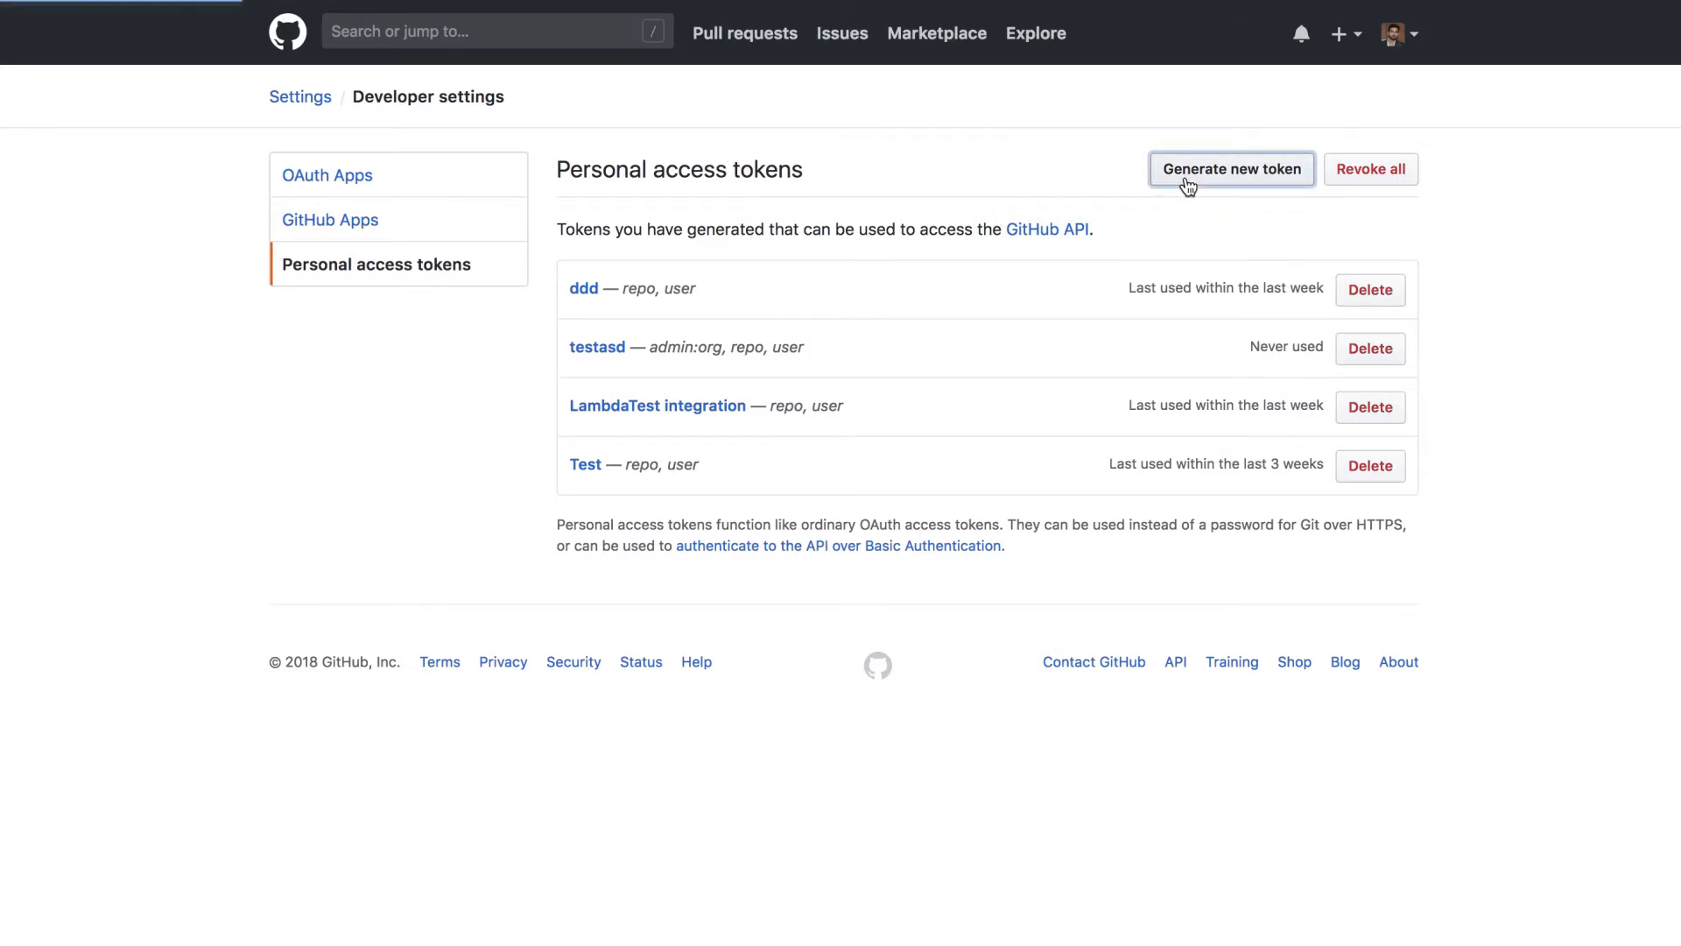
Step: Generate a new token named token123 with full repo and user scopes
click(1230, 169)
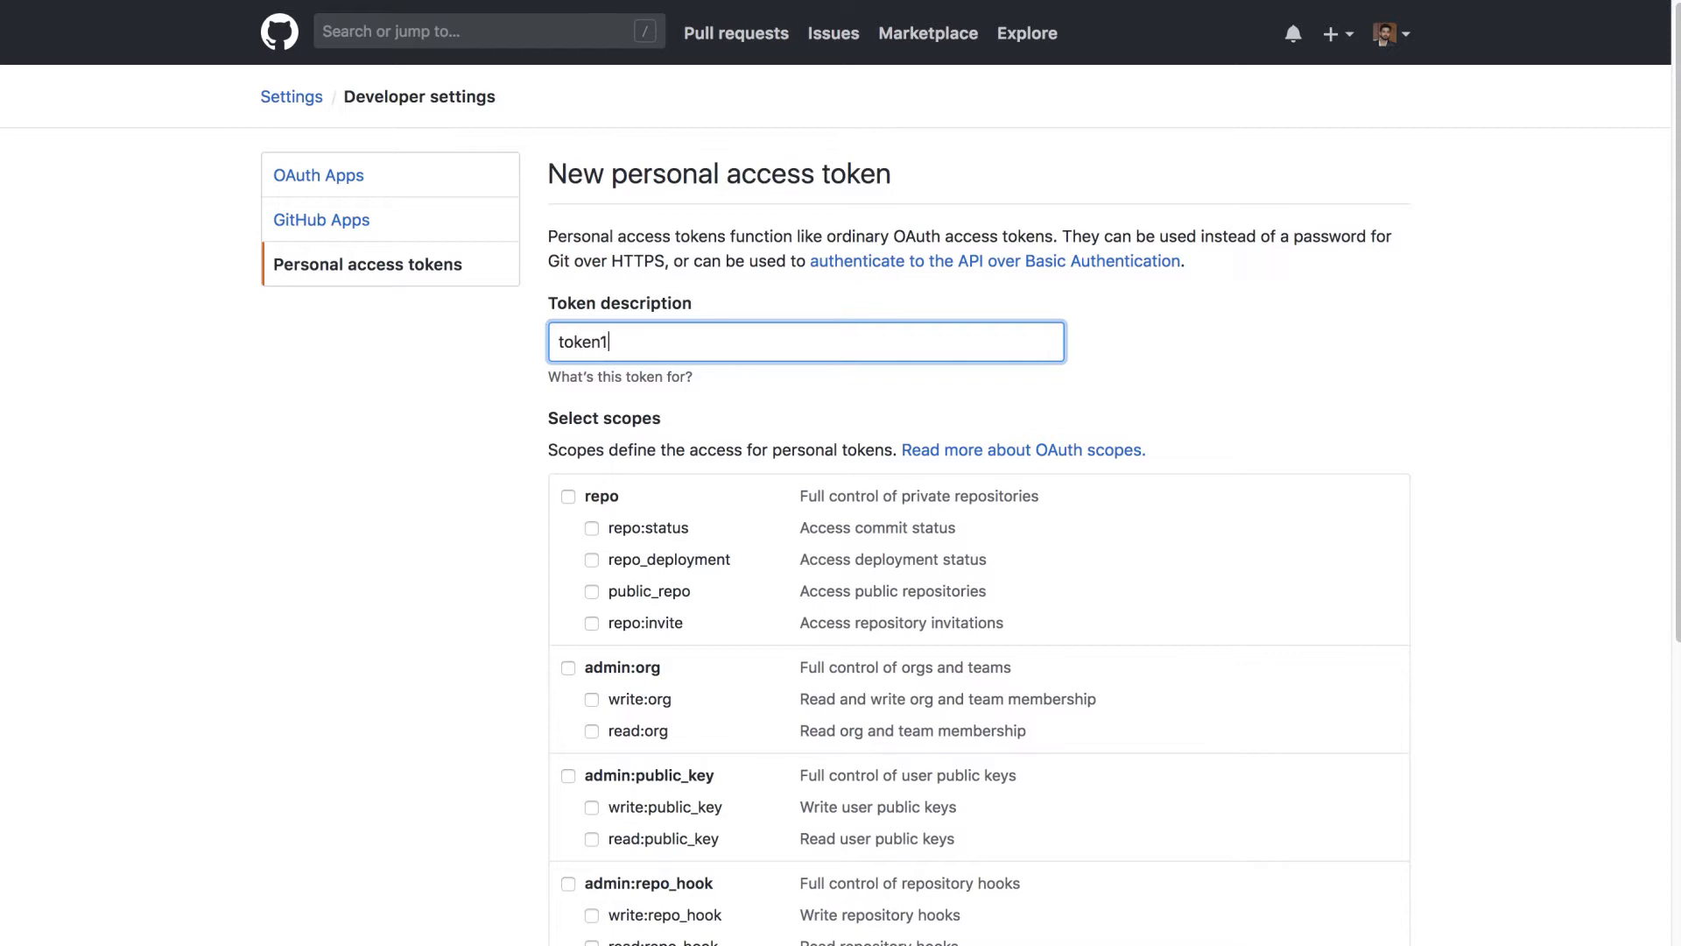
text(23)
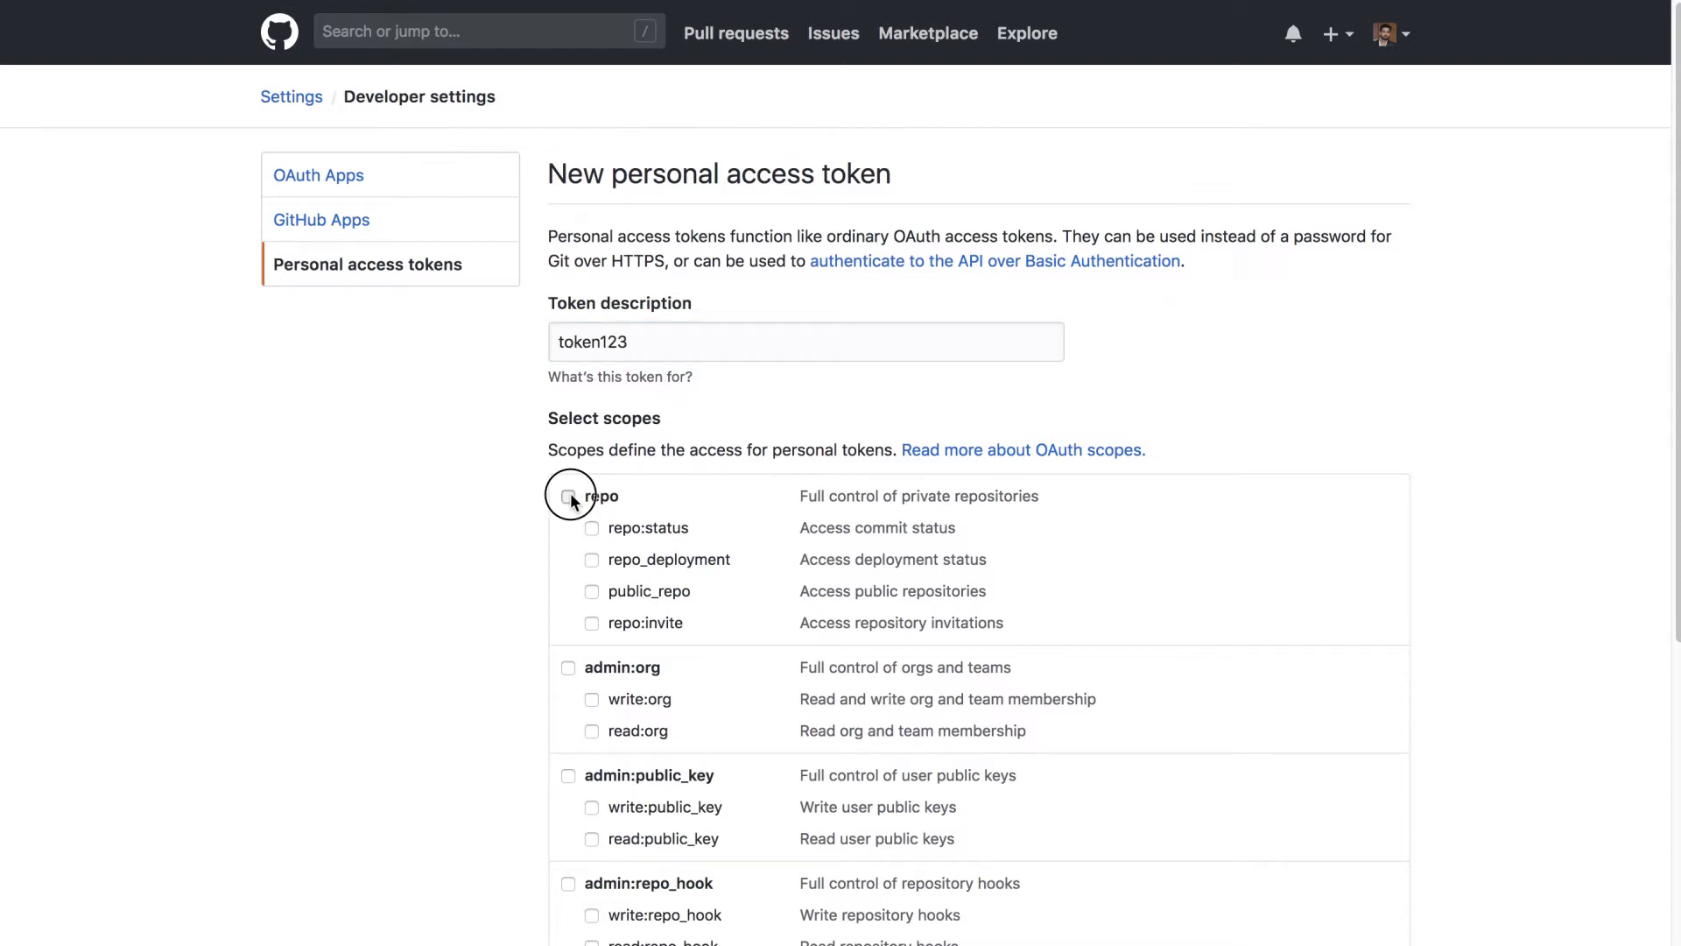
click(569, 495)
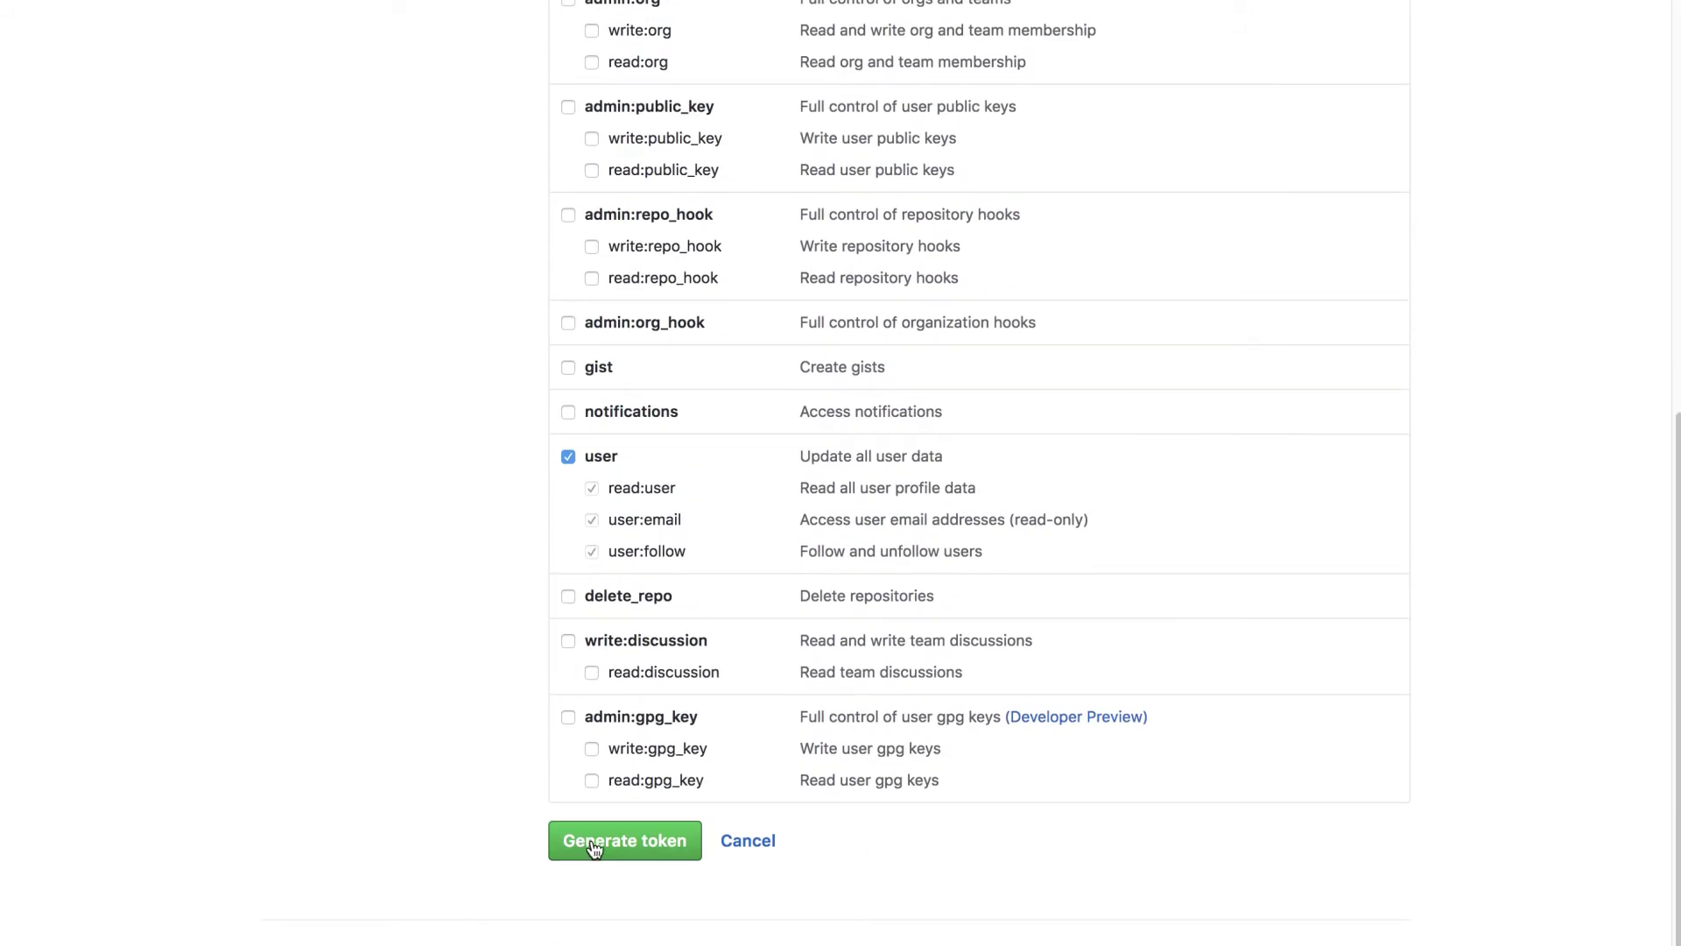
click(625, 840)
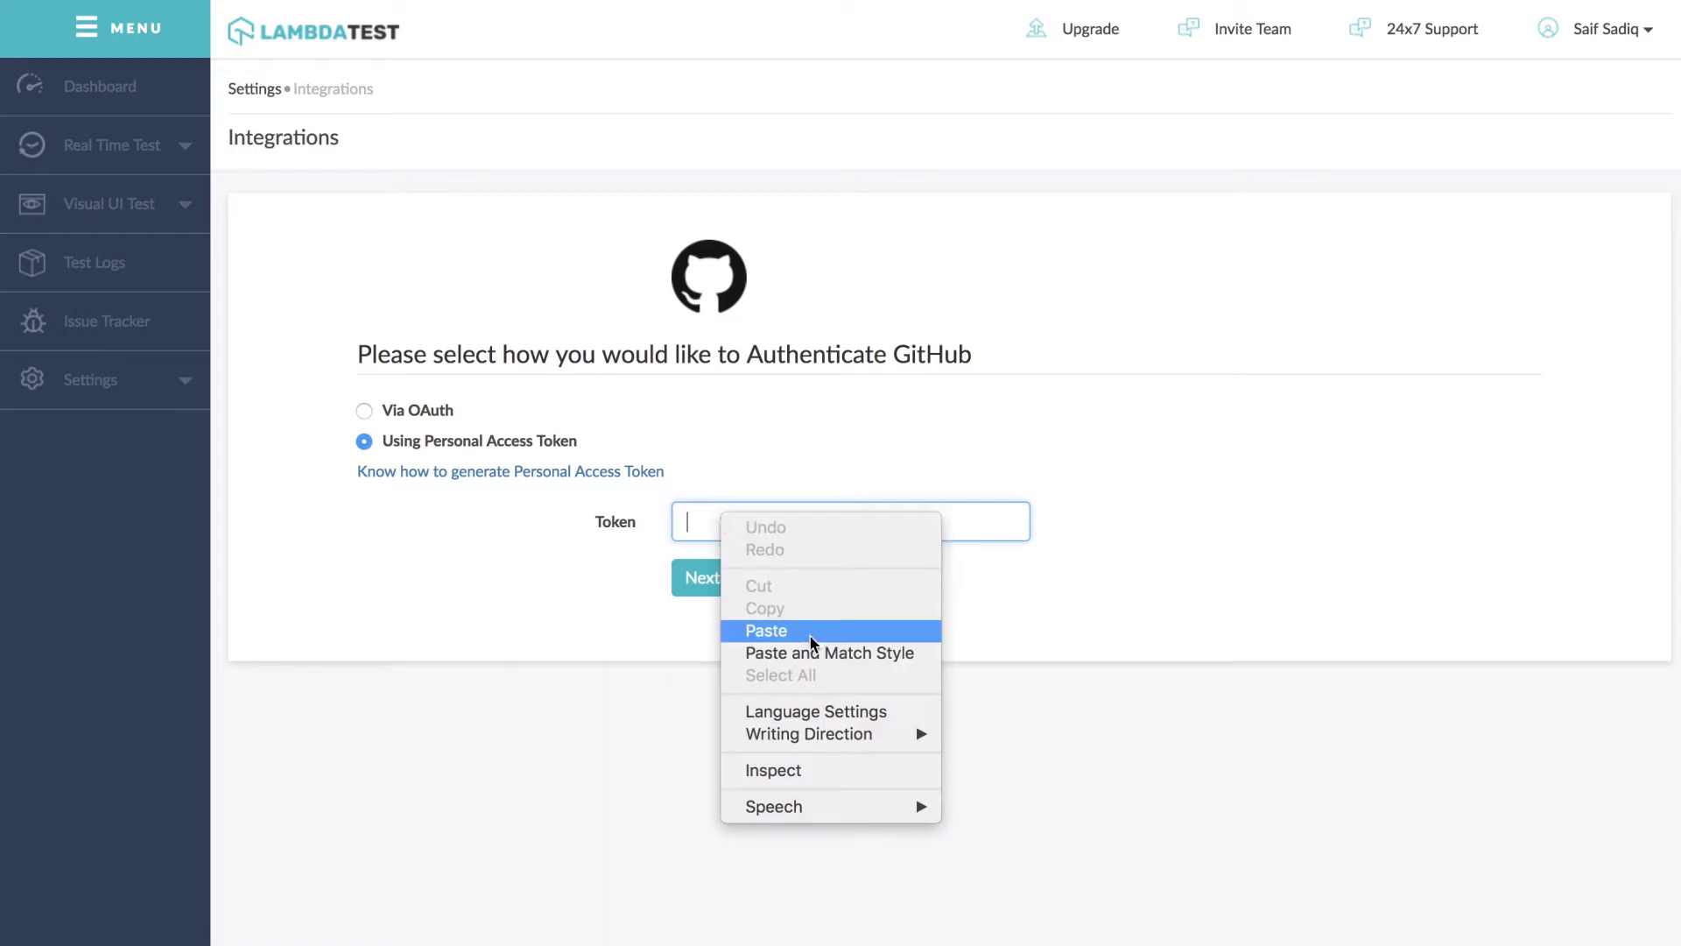
Step: Paste the token and authenticate so Push to GitHub shows as installed
click(765, 630)
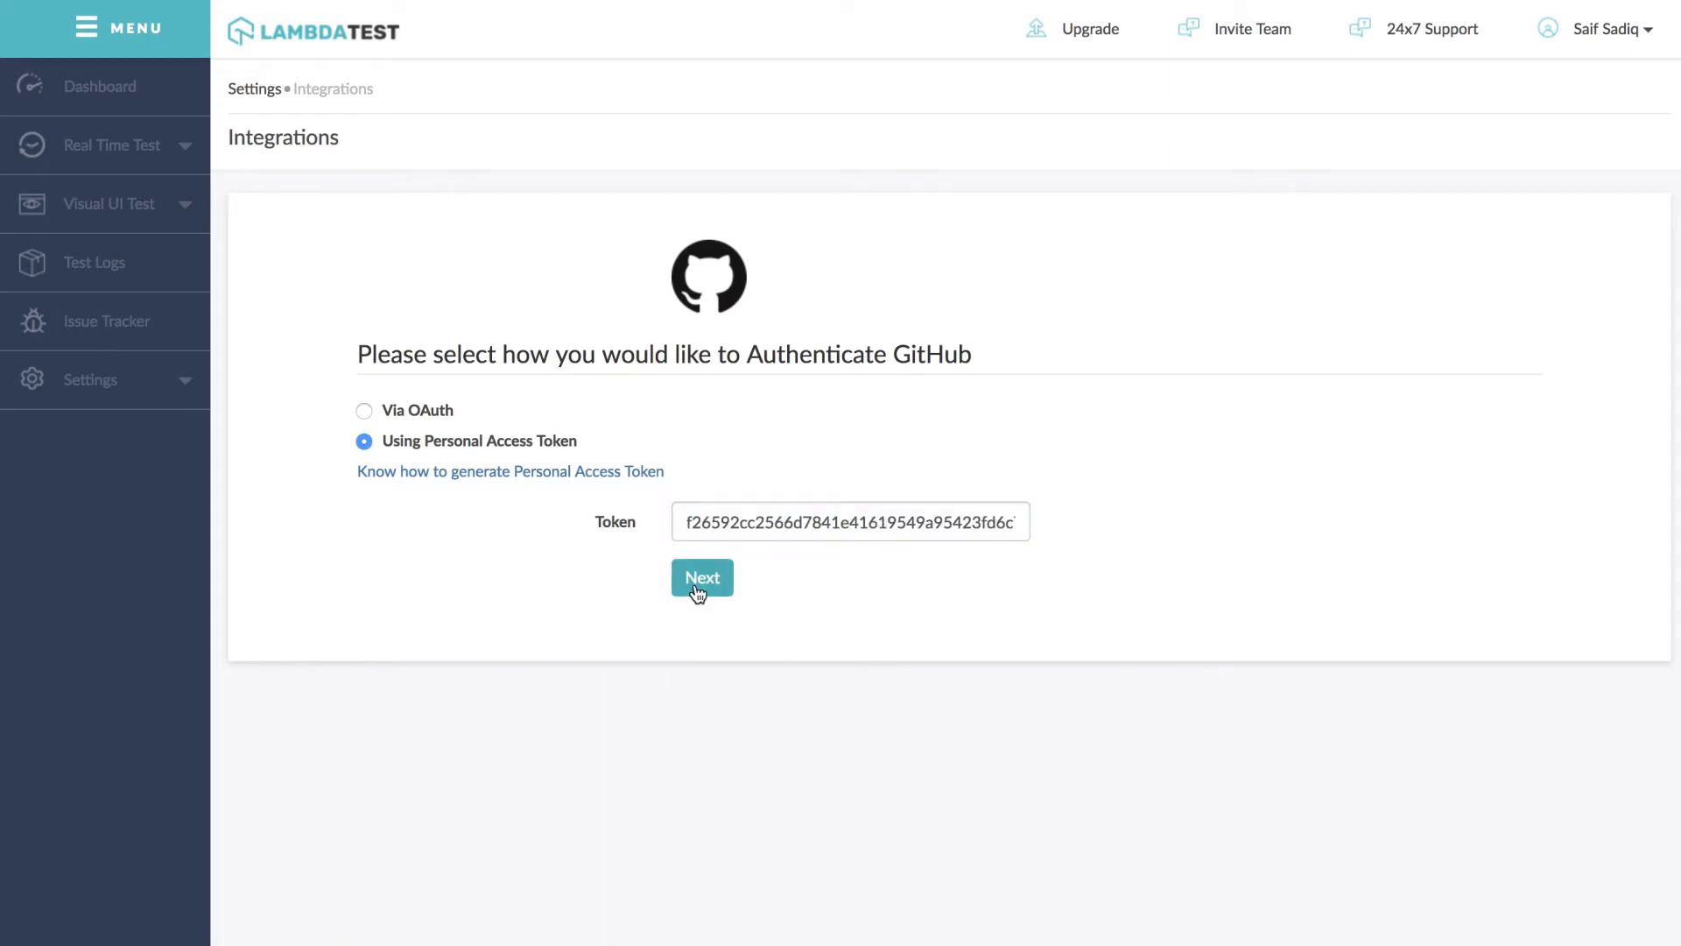
click(702, 578)
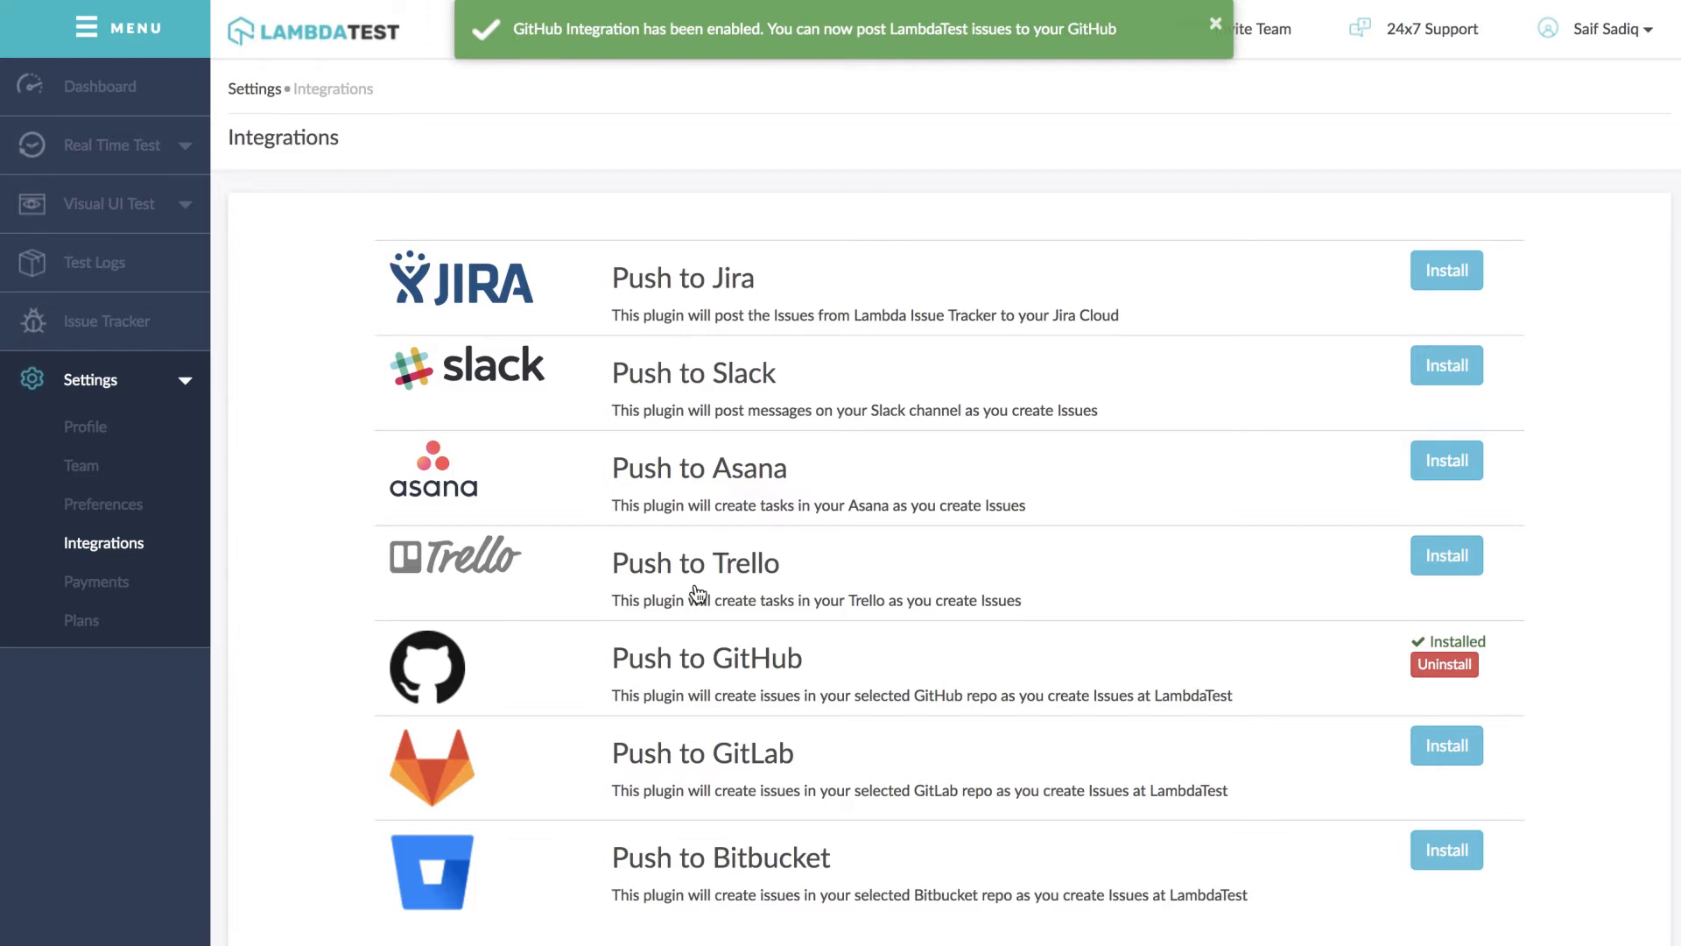
click(1214, 22)
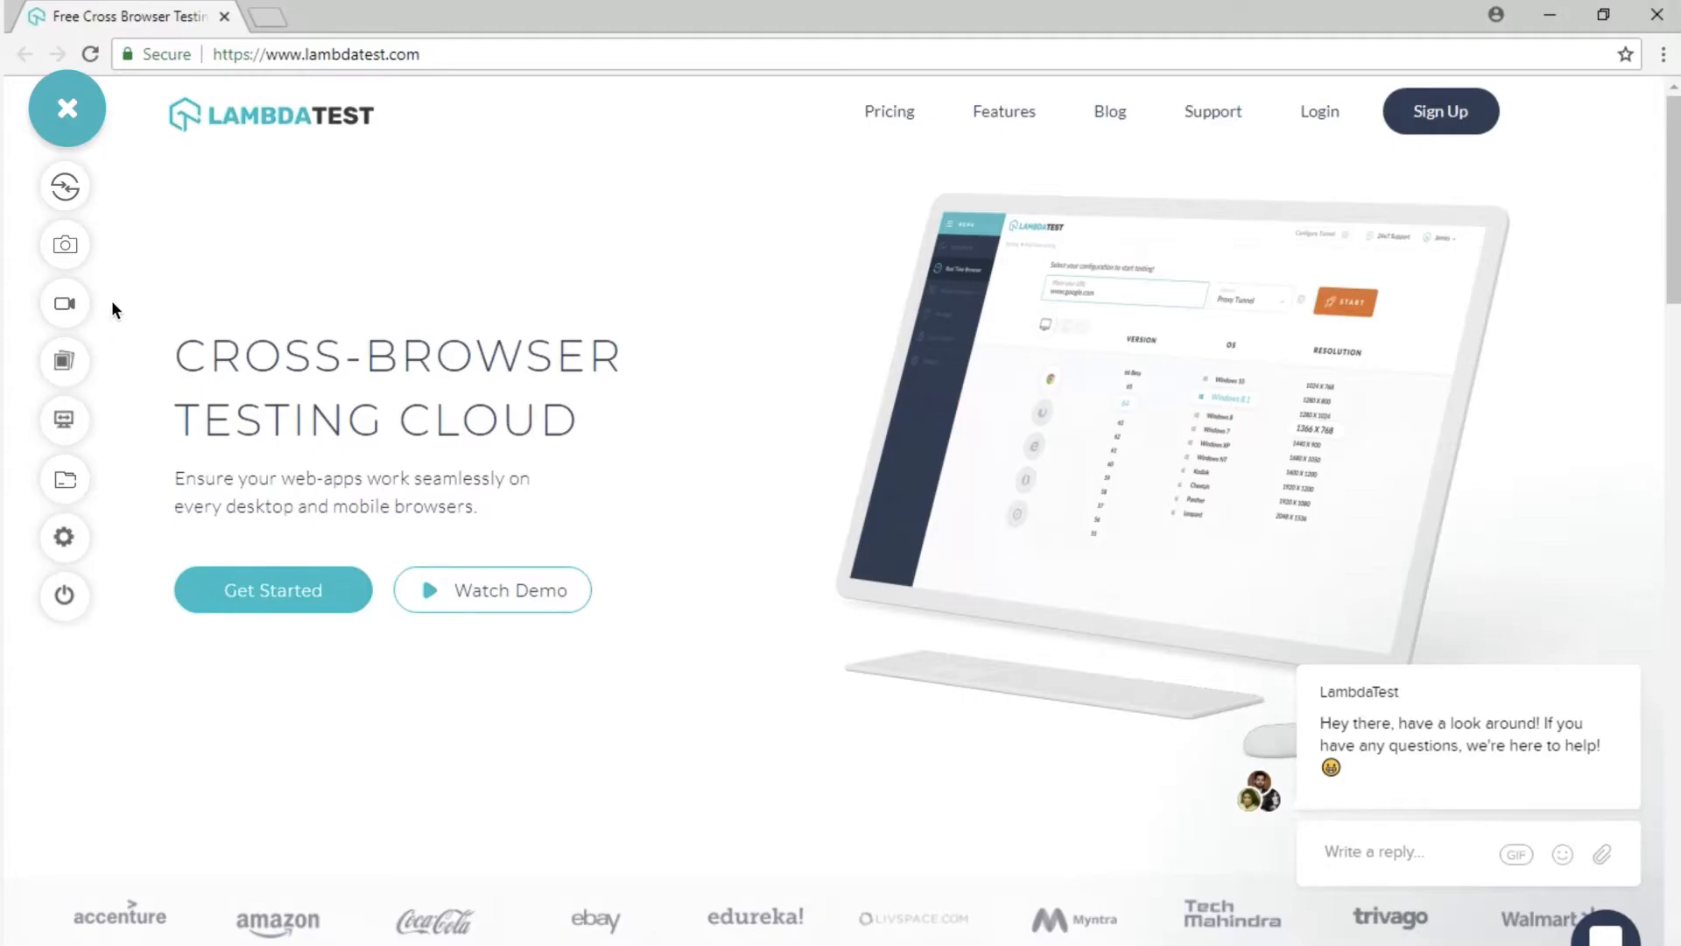
Step: Mark a page screenshot as a bug for repo L-Testing, label enhancement, description Lorem Ipsum, and create it
click(64, 243)
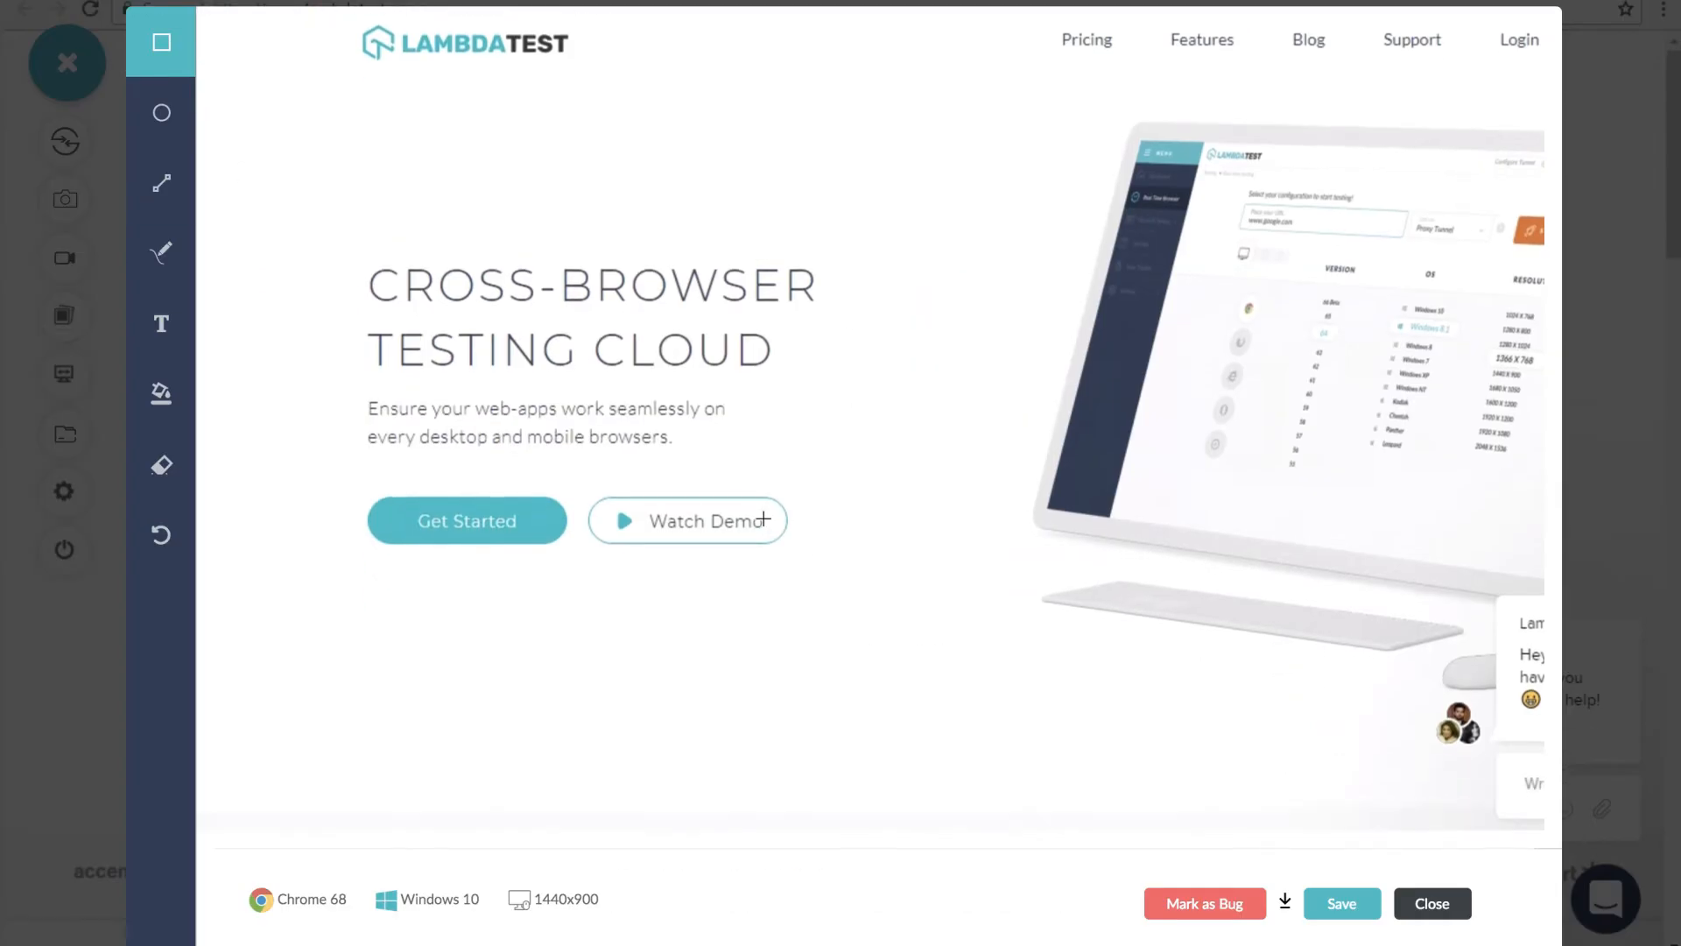
click(1203, 903)
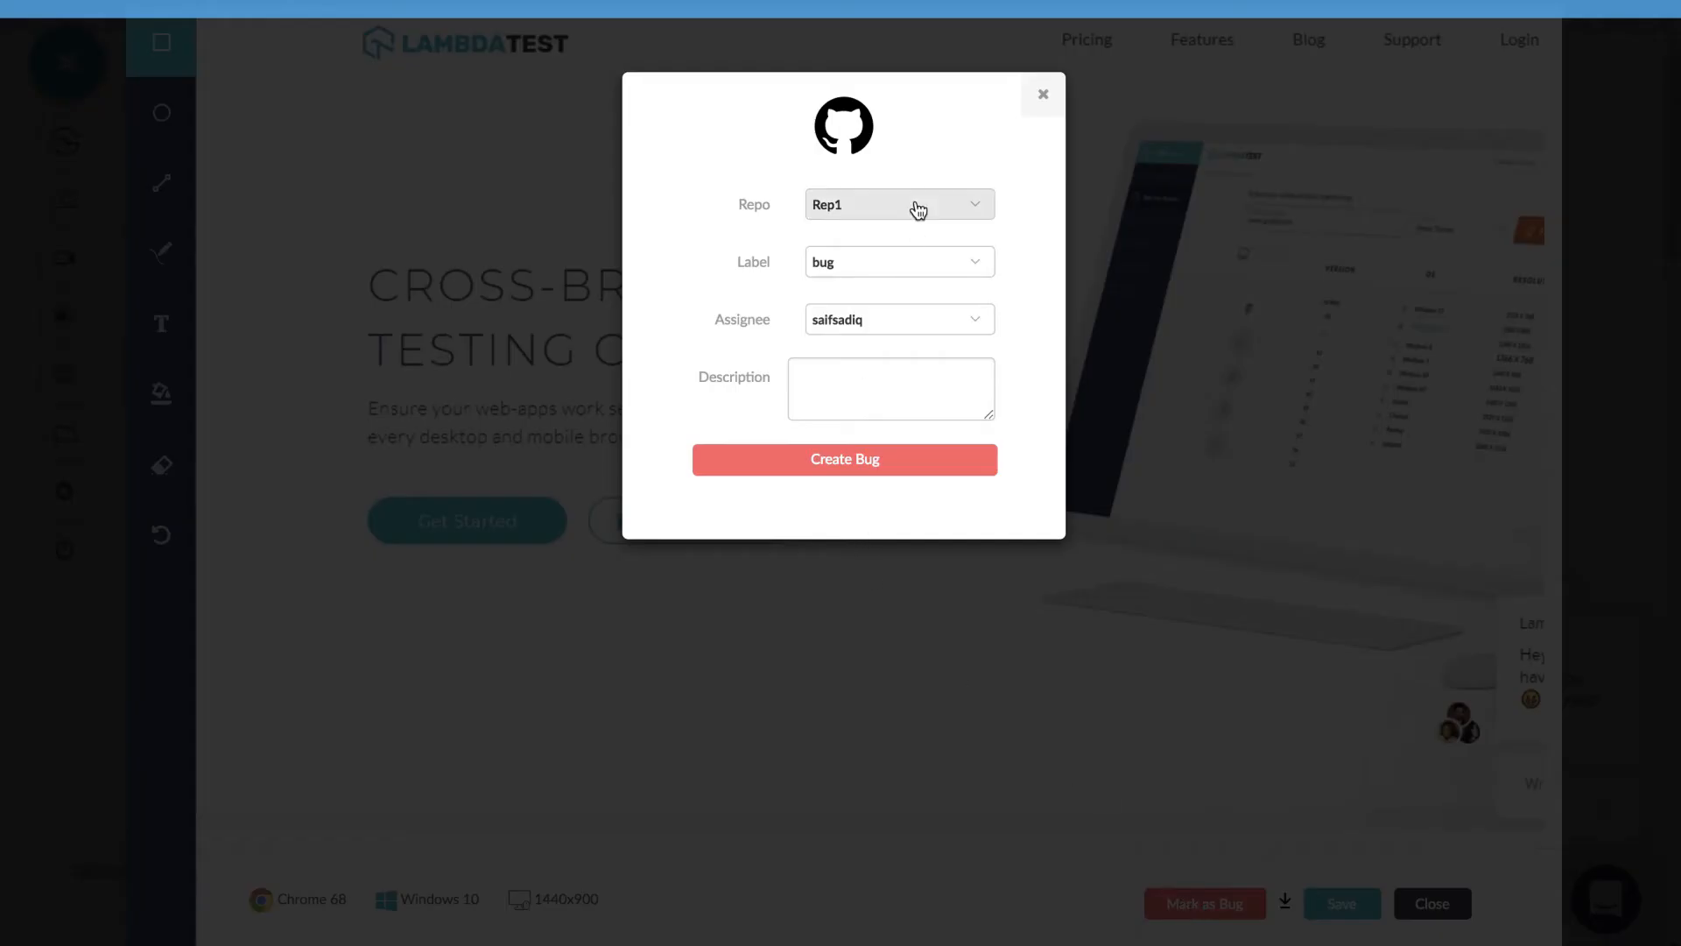
click(898, 262)
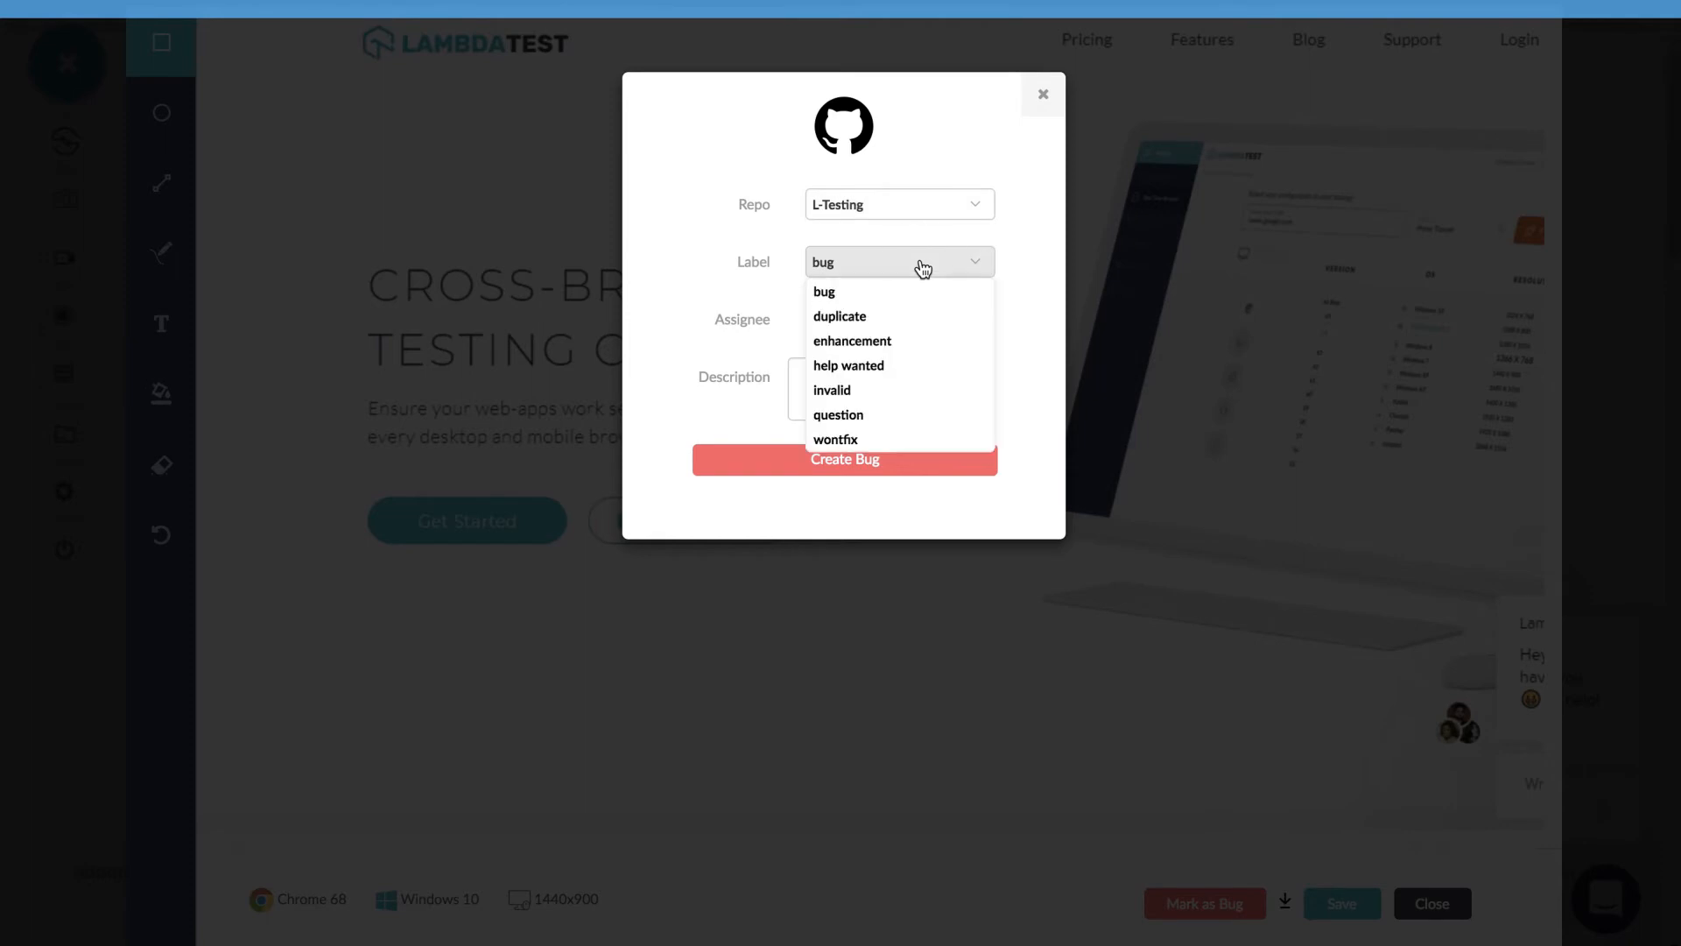
click(852, 341)
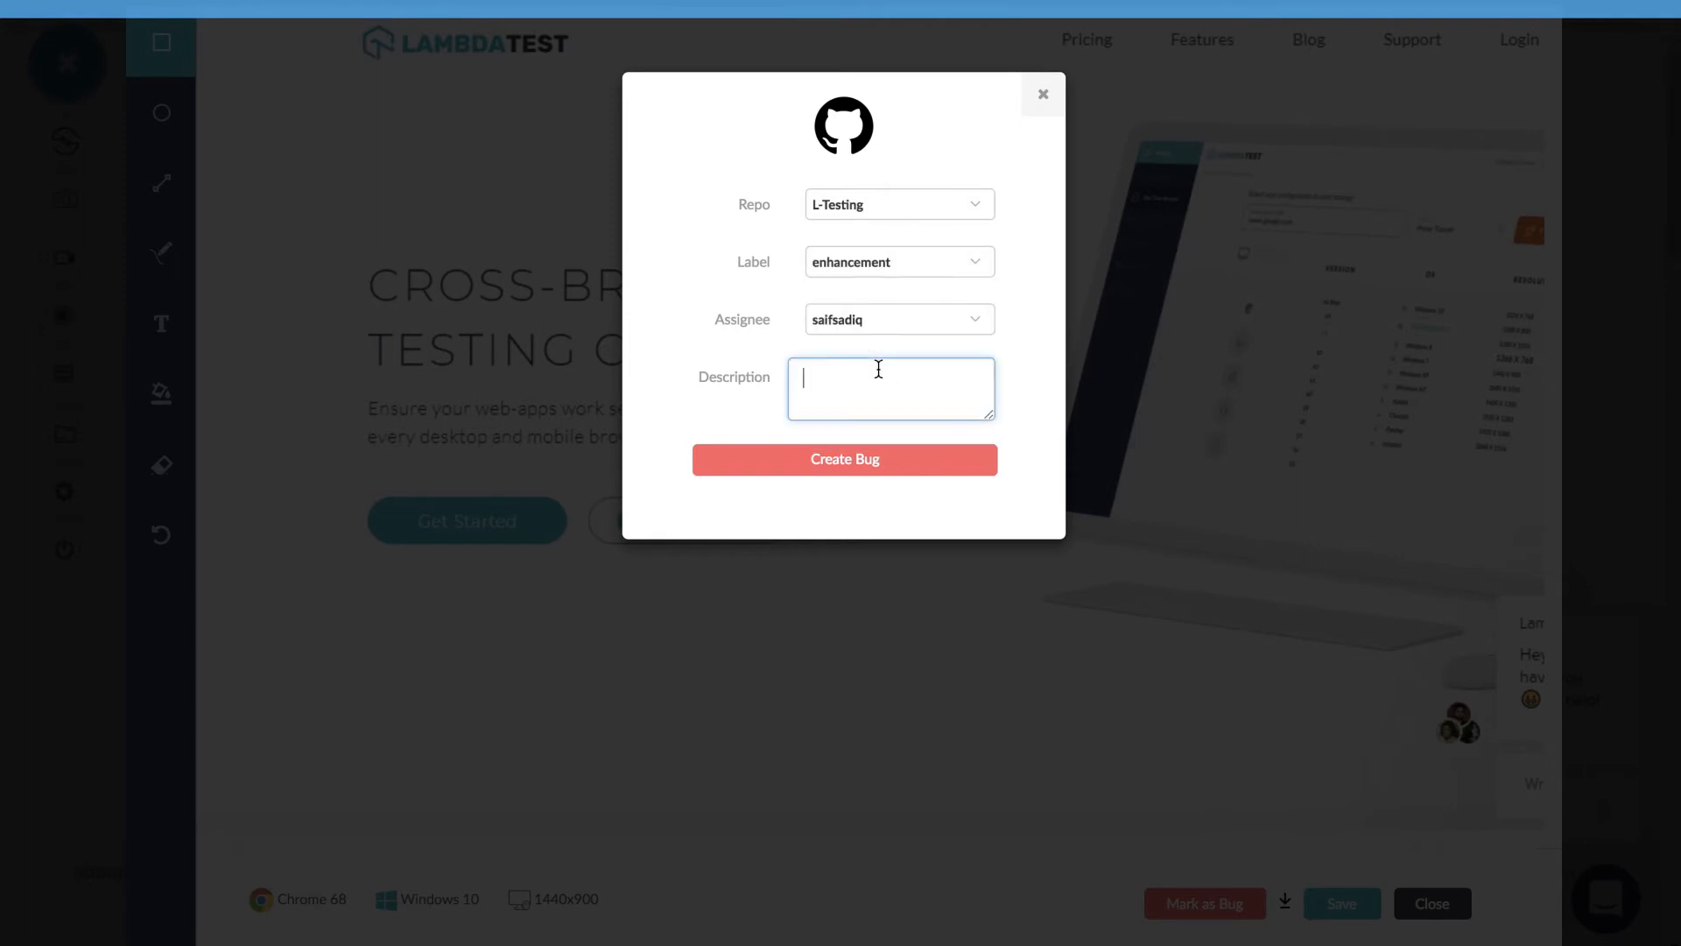
text(Lorem Ipsum)
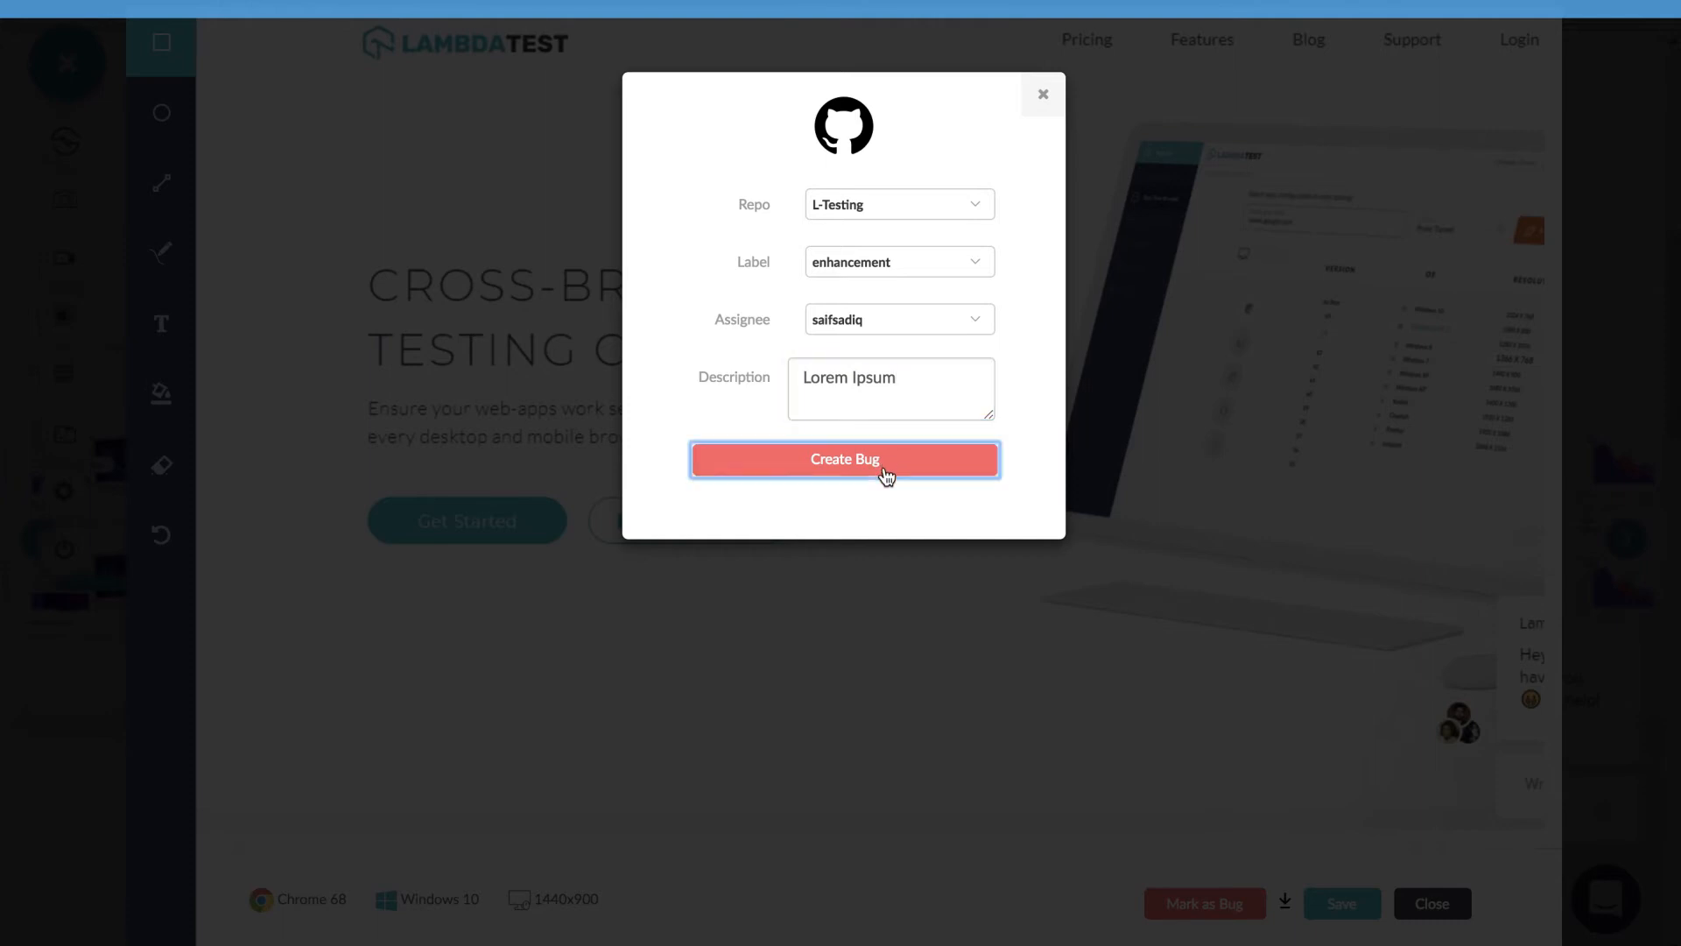
mouse_move(913, 469)
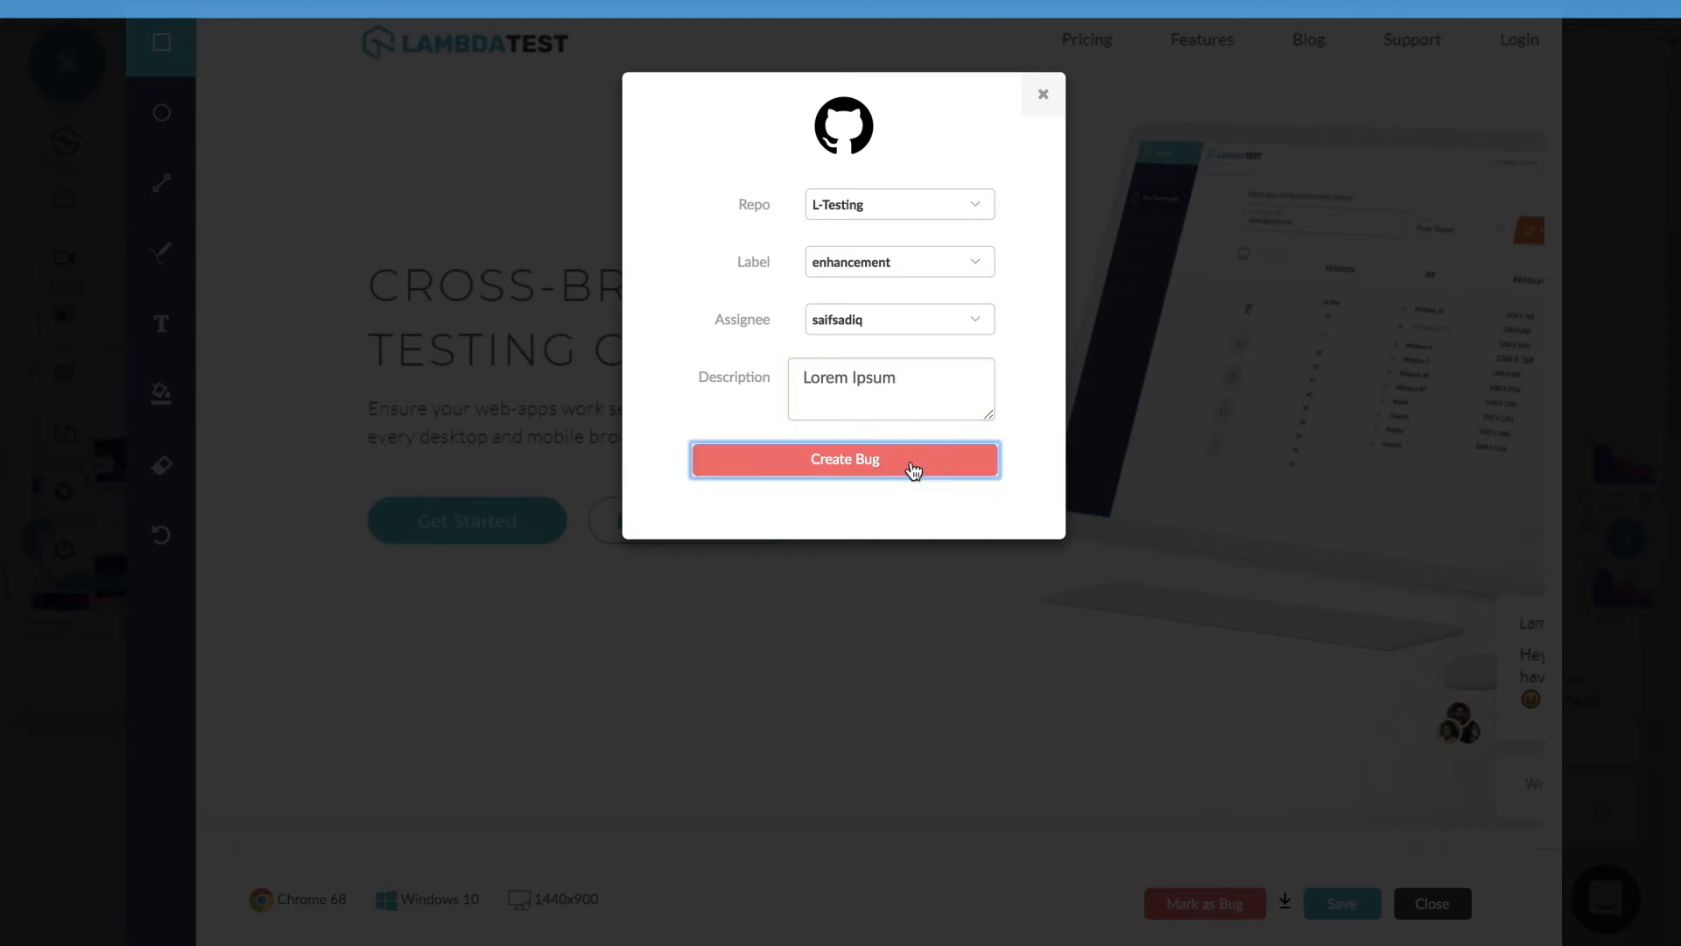
click(844, 459)
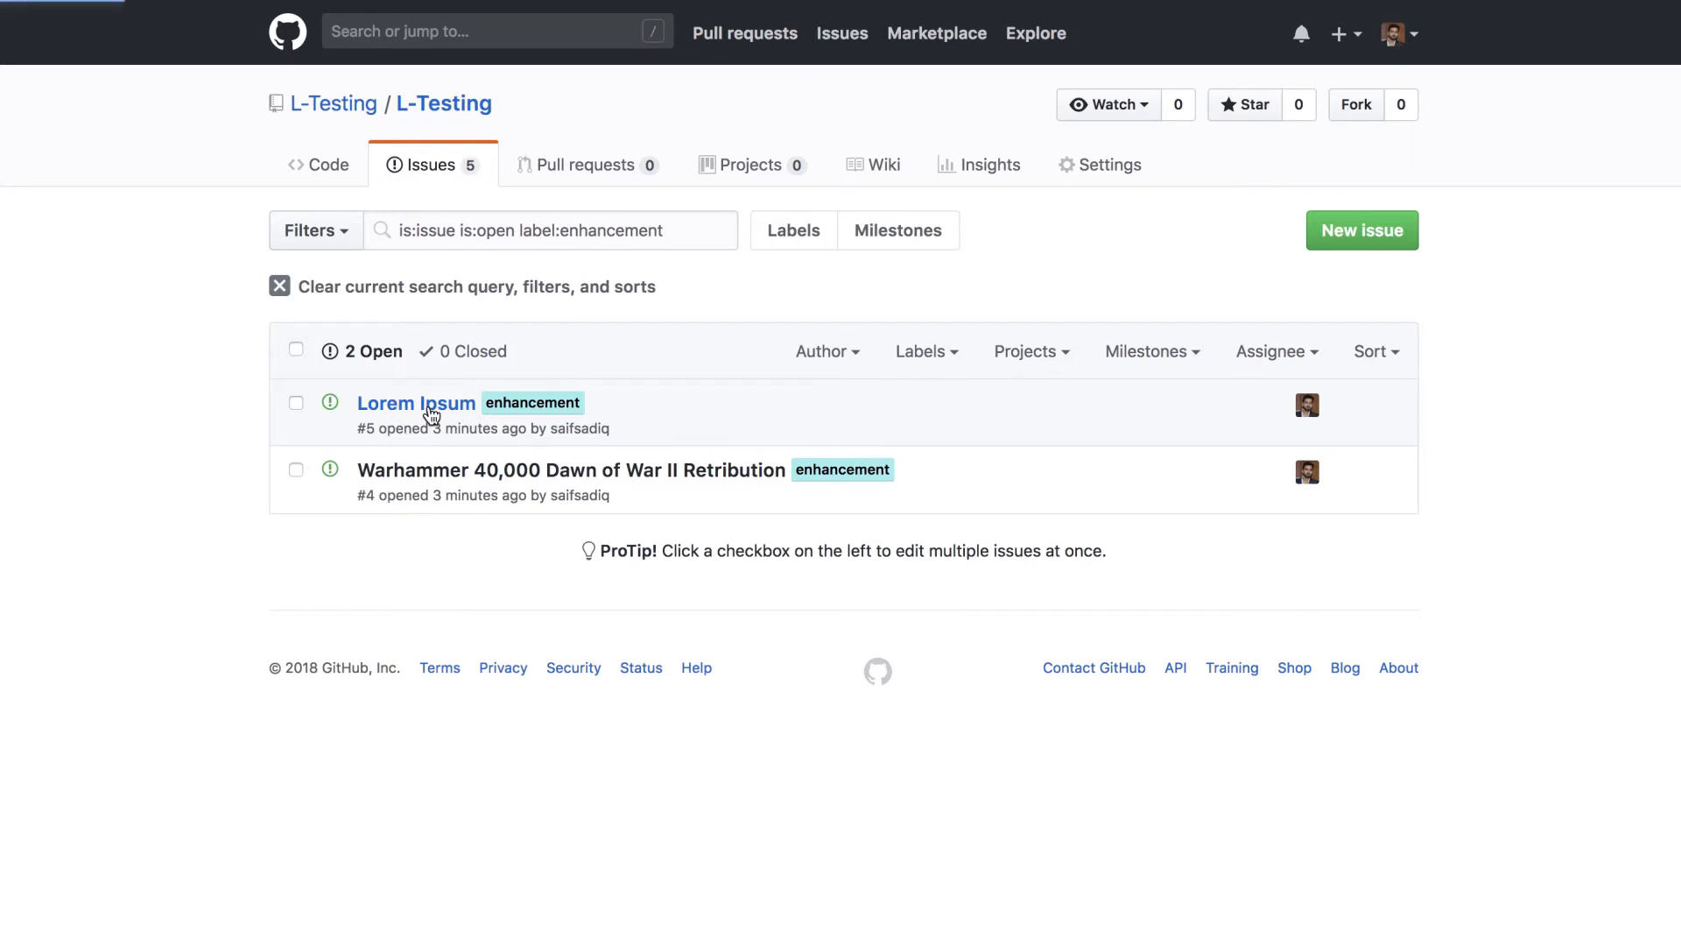
Step: Open the Lorem Ipsum issue in the L-Testing repository's issue list
click(416, 402)
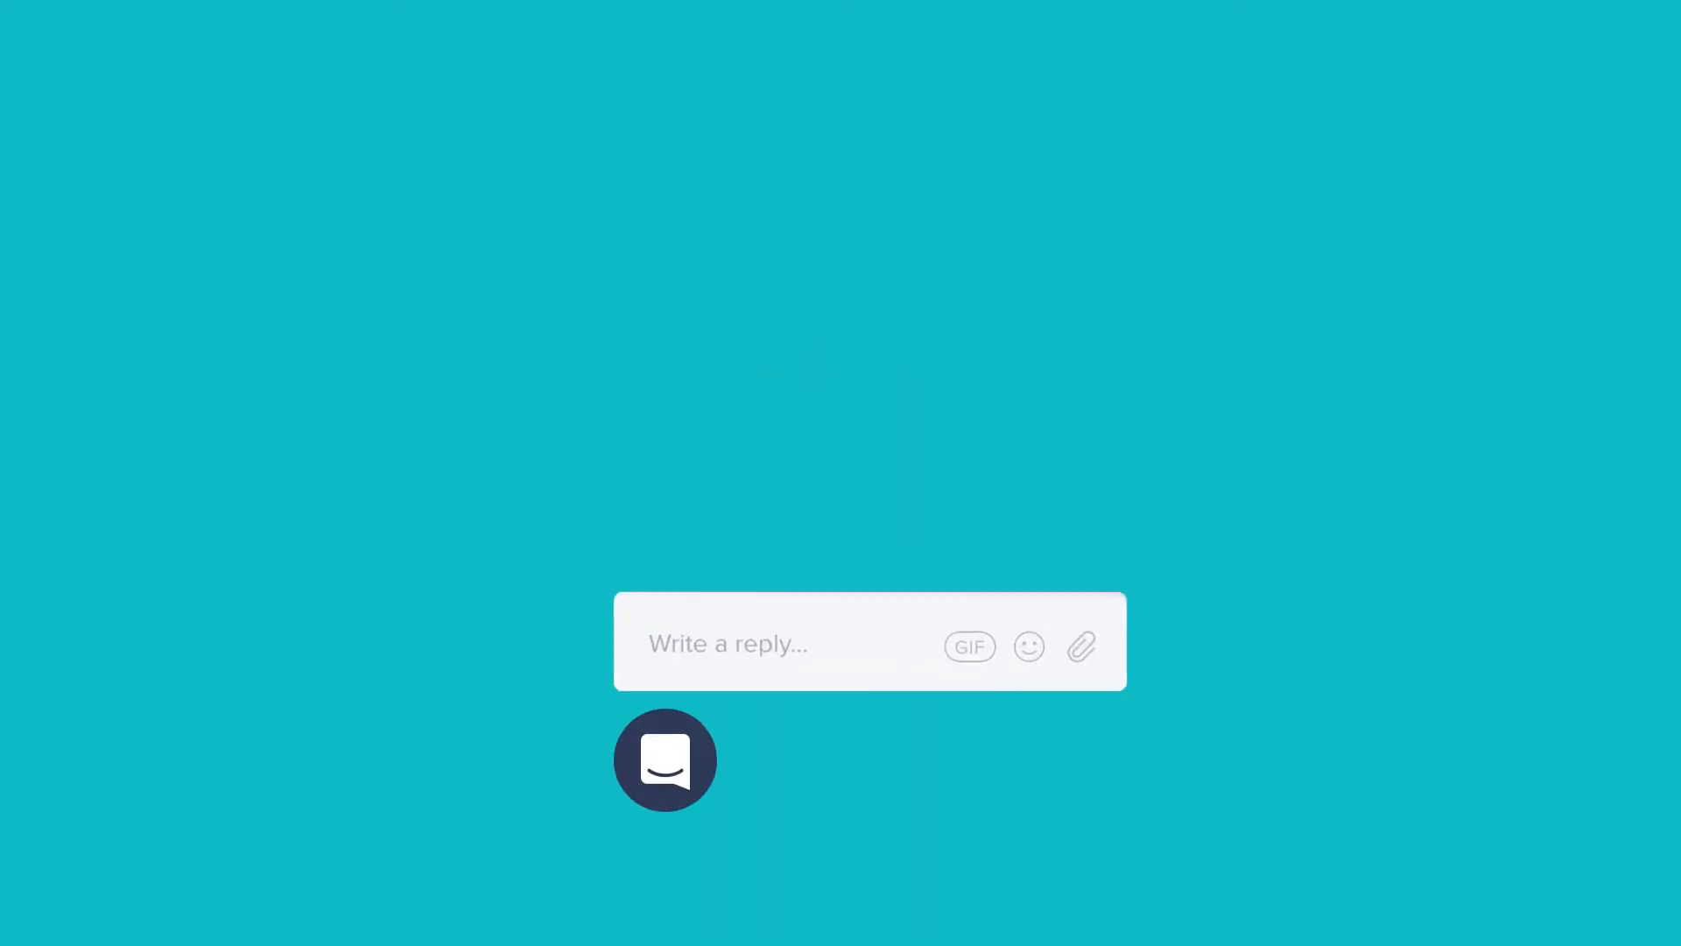
Step: Open the LambdaTest chat message thread from the chat bubble
click(665, 758)
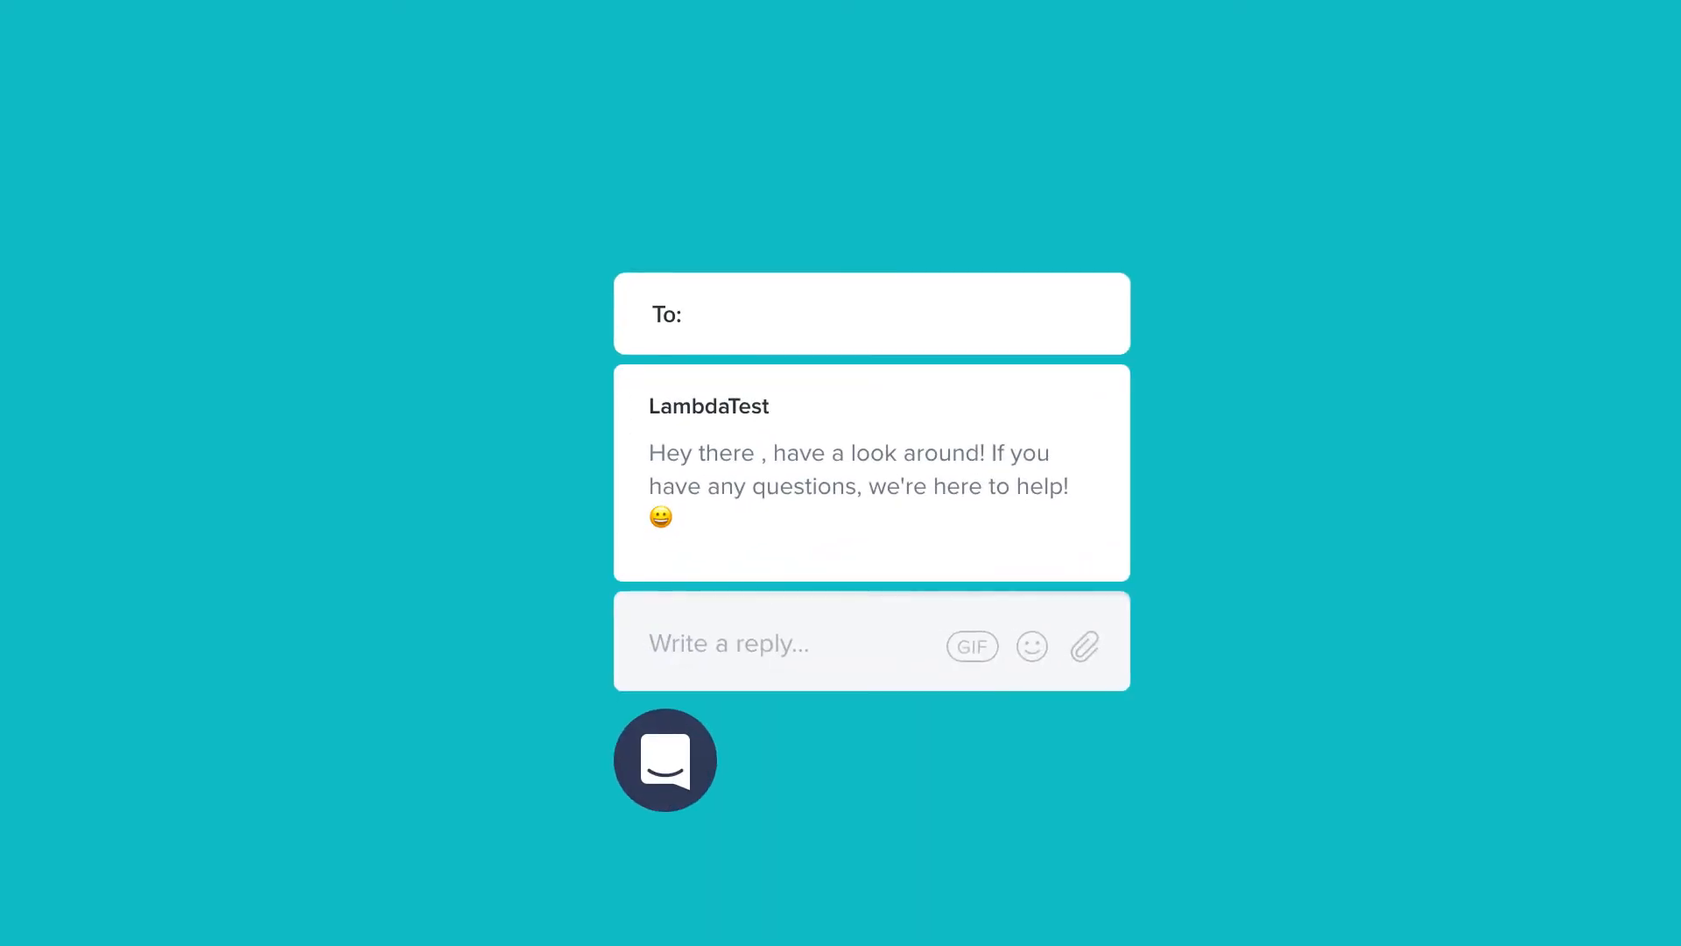